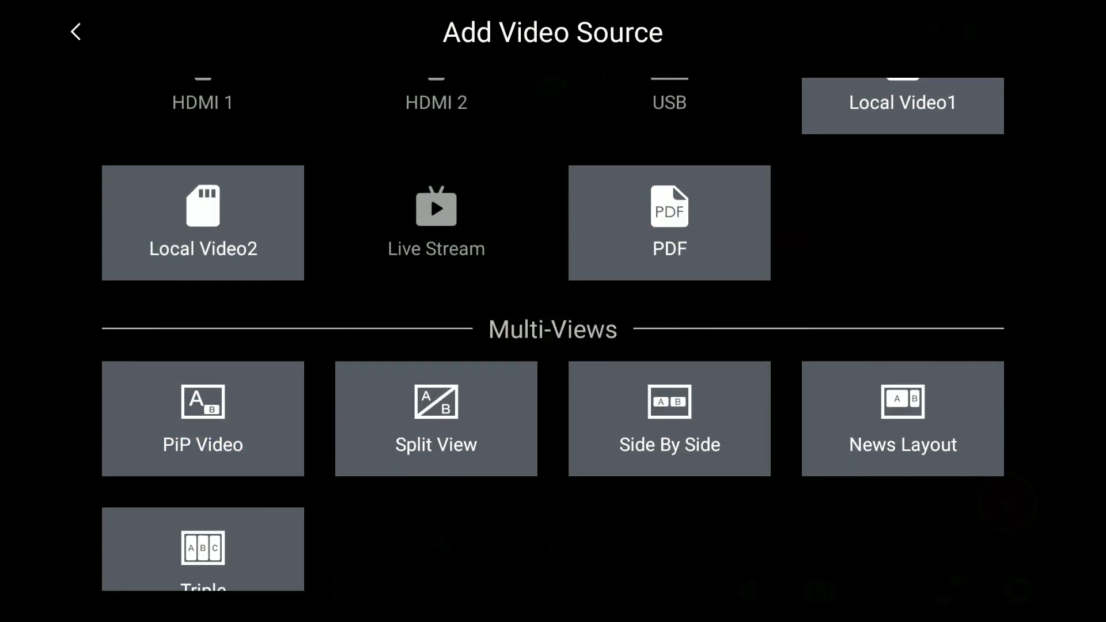
Scroll the Add Video Source page down to the Multi-Views group for PiP Video.
{"action": "scroll", "scroll_direction": "down", "scroll_amount": 3}
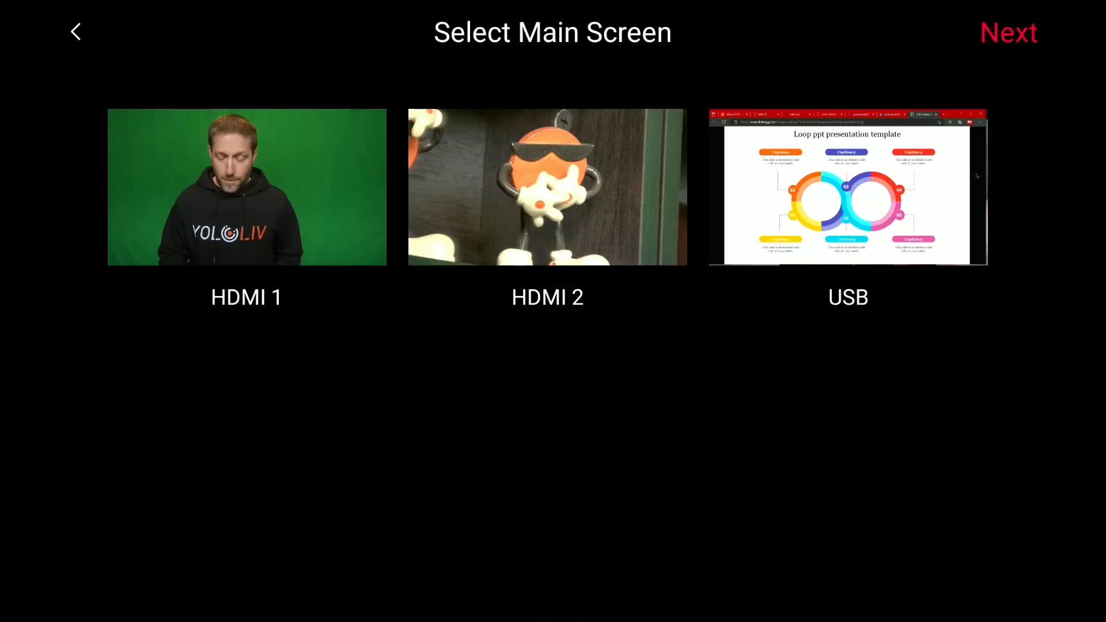
Choose the USB slides as main picture and the HDMI 1 presenter as the inset.
{"action": "left_click", "coordinate": [1007, 32]}
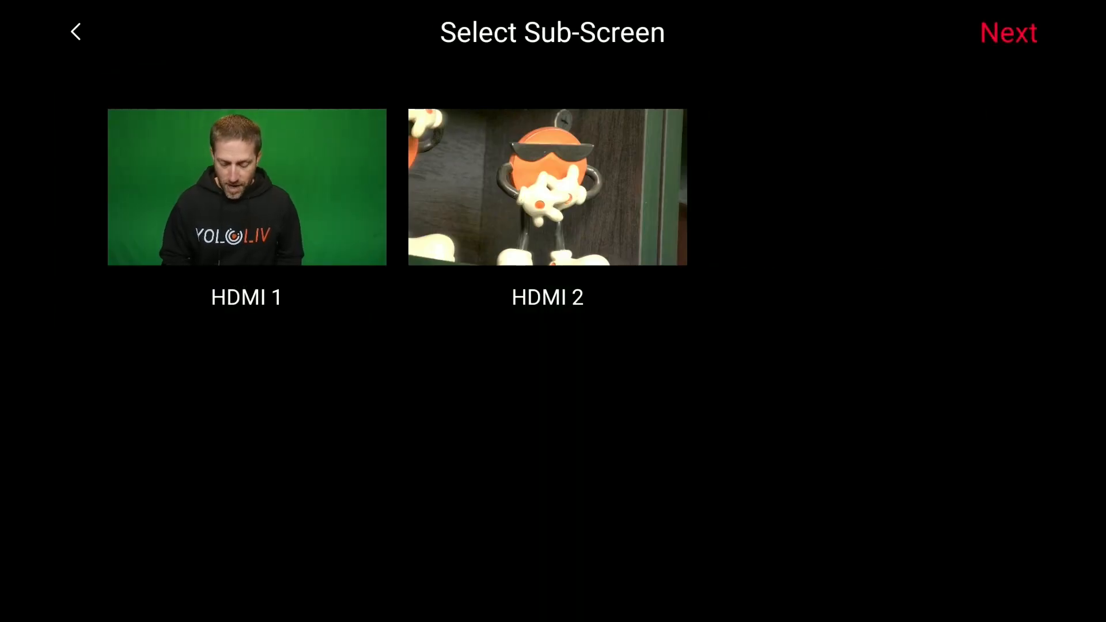
{"action": "left_click", "coordinate": [1008, 32]}
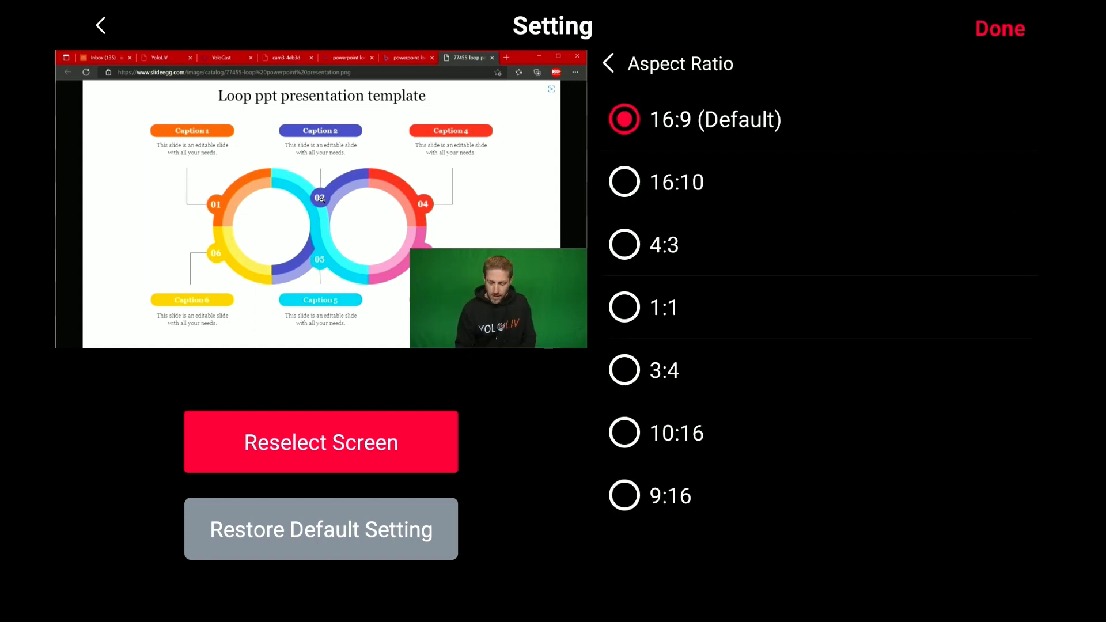
Try a 1:1 inset ratio, then settle on the tall 10:16 portrait ratio.
{"action": "left_click", "coordinate": [623, 307]}
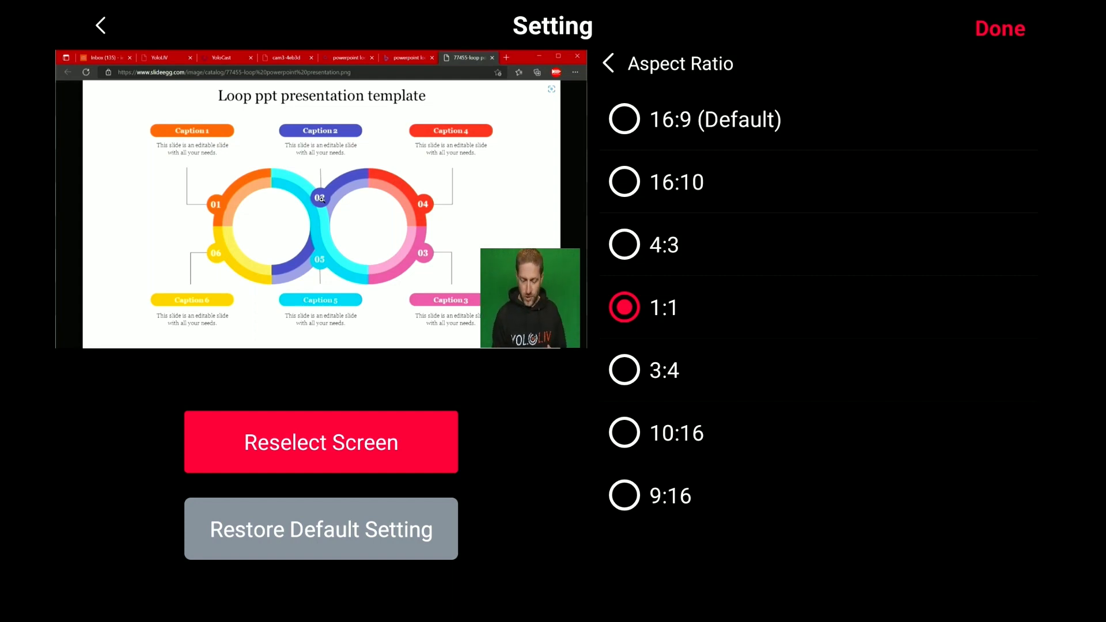
{"action": "left_click", "coordinate": [624, 432]}
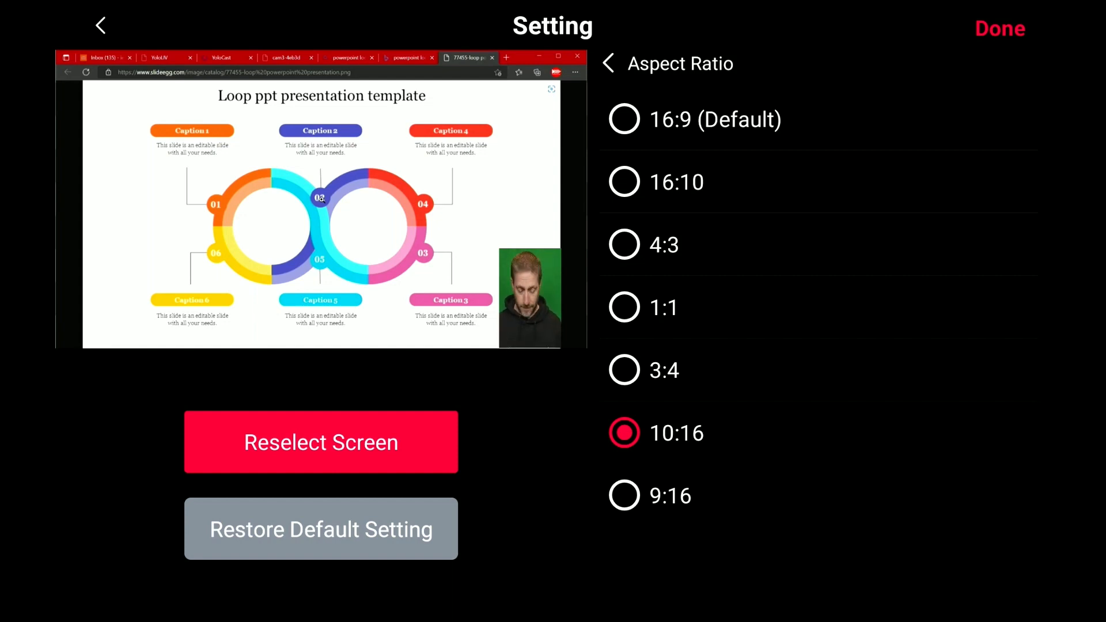
Set the presenter inset's sub-screen shape to a circle.
{"action": "left_click", "coordinate": [607, 63]}
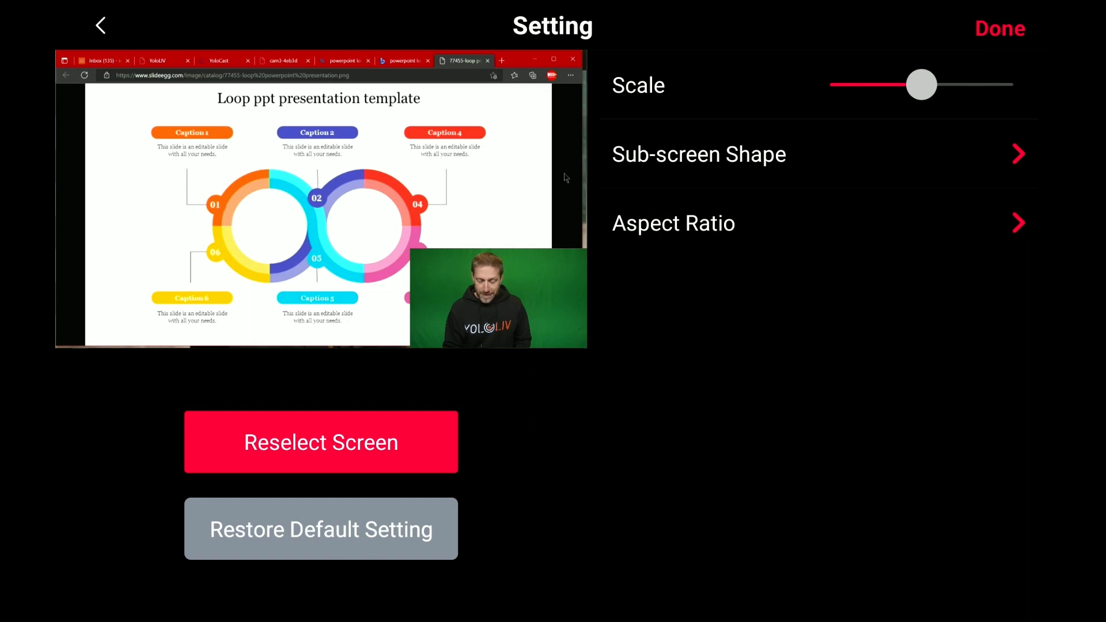
{"action": "left_click", "coordinate": [698, 155]}
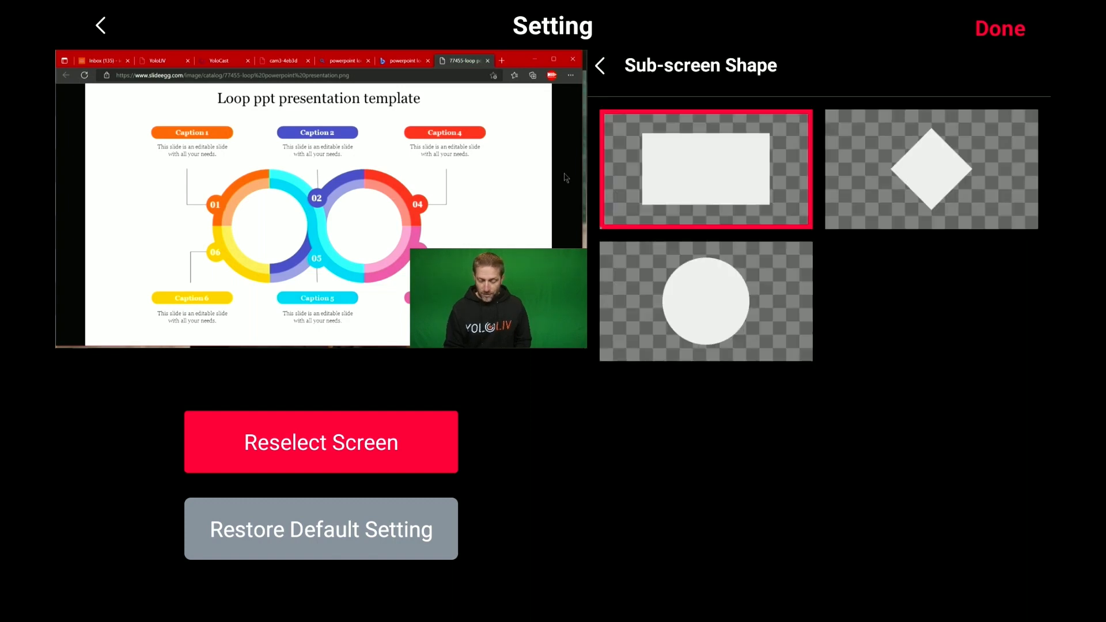
{"action": "left_click", "coordinate": [705, 301]}
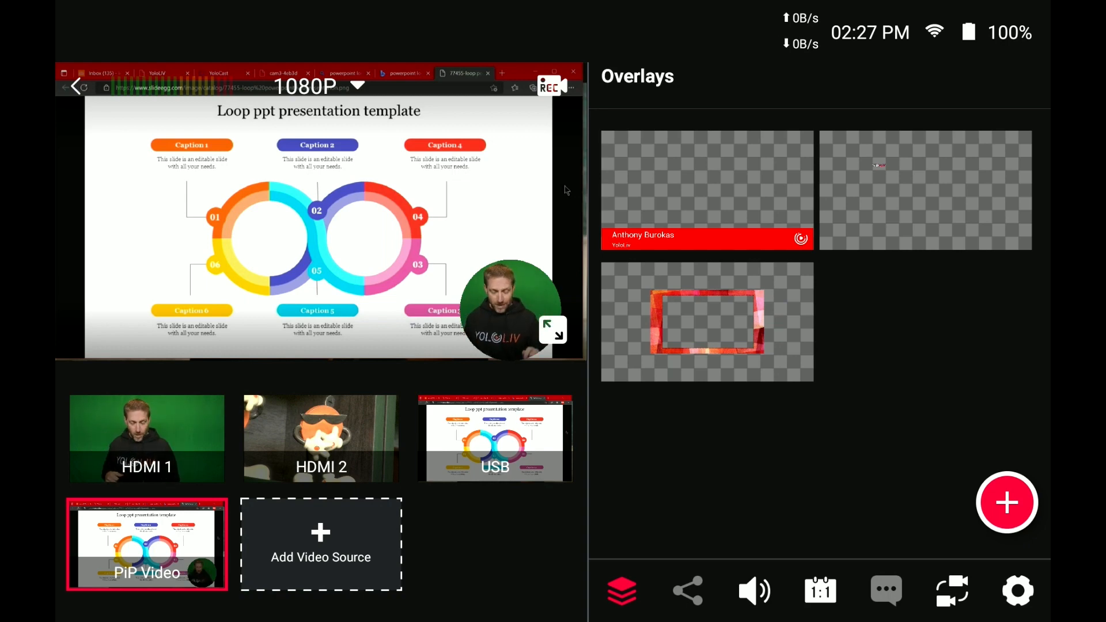
{"action": "left_click", "coordinate": [320, 543]}
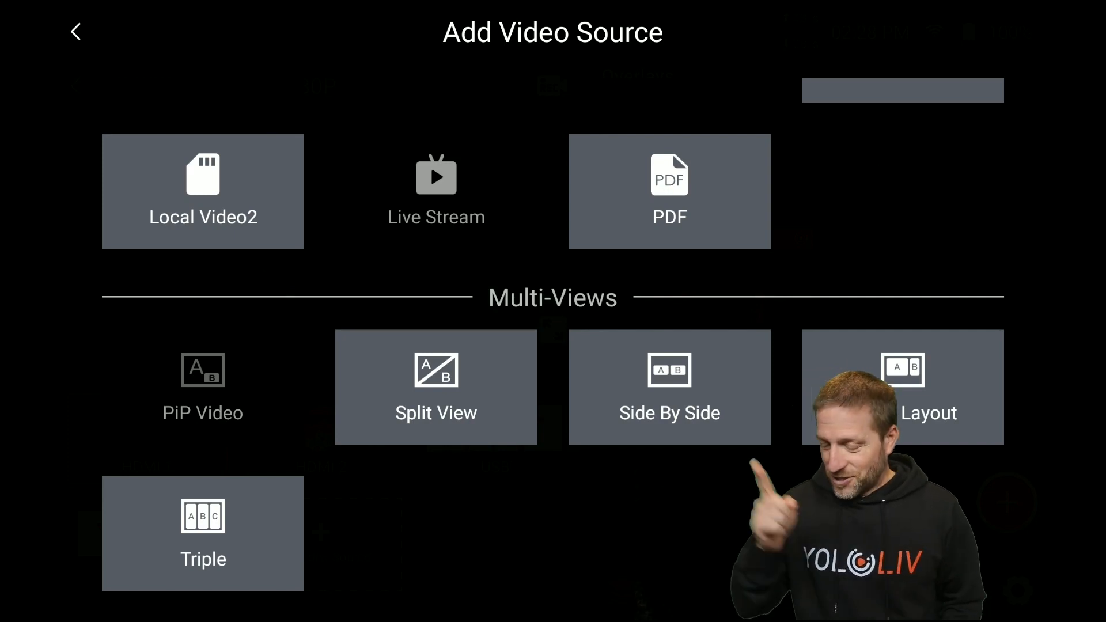
Return to the switcher and begin adding a new Split View video source.
{"action": "left_click", "coordinate": [76, 32]}
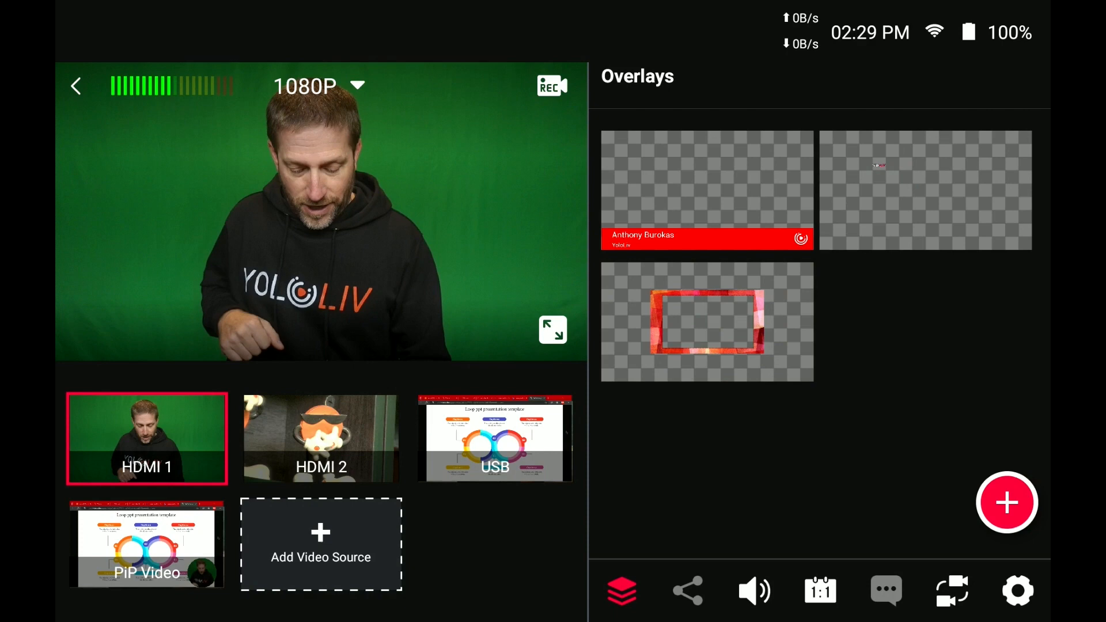
{"action": "left_click", "coordinate": [147, 542]}
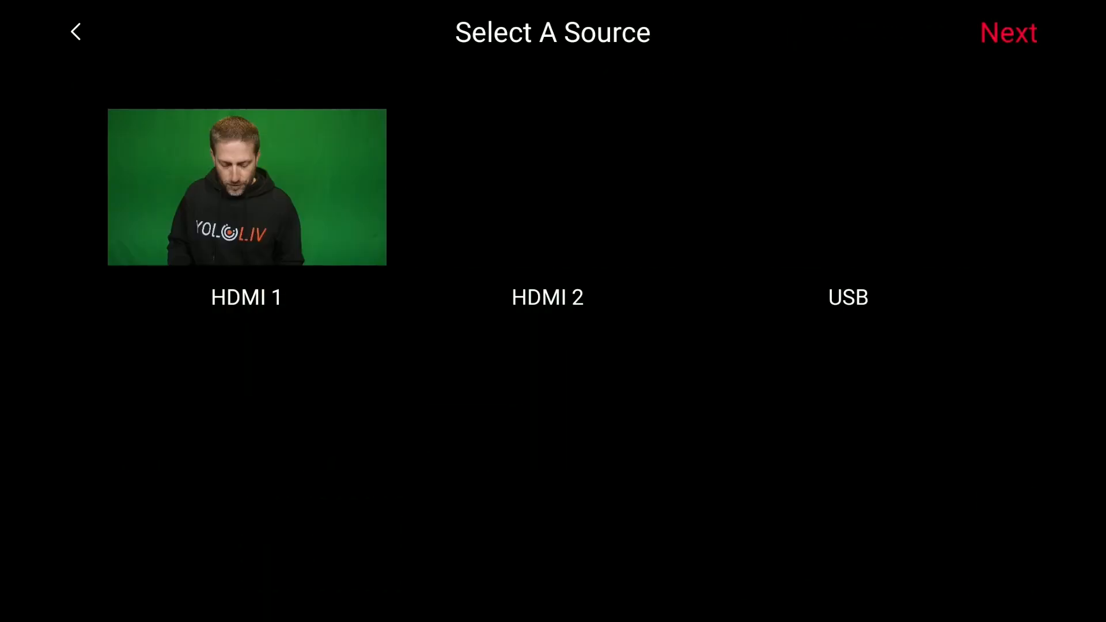
Pair HDMI 2 with HDMI 1, thicken the border and shift the separator to the right.
{"action": "left_click", "coordinate": [546, 188]}
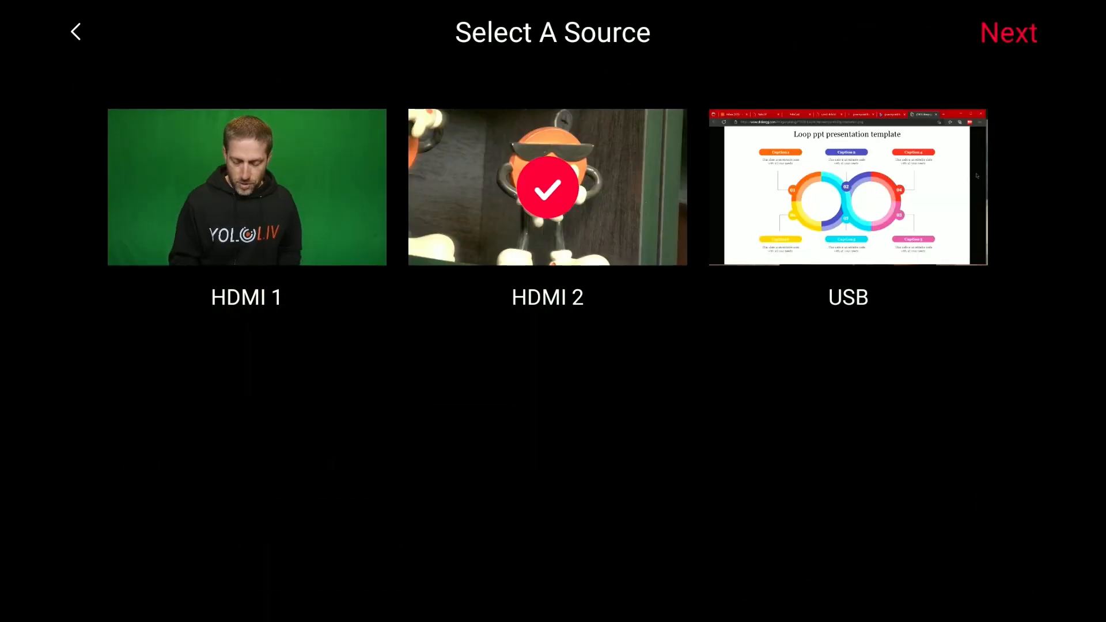
{"action": "left_click", "coordinate": [1008, 33]}
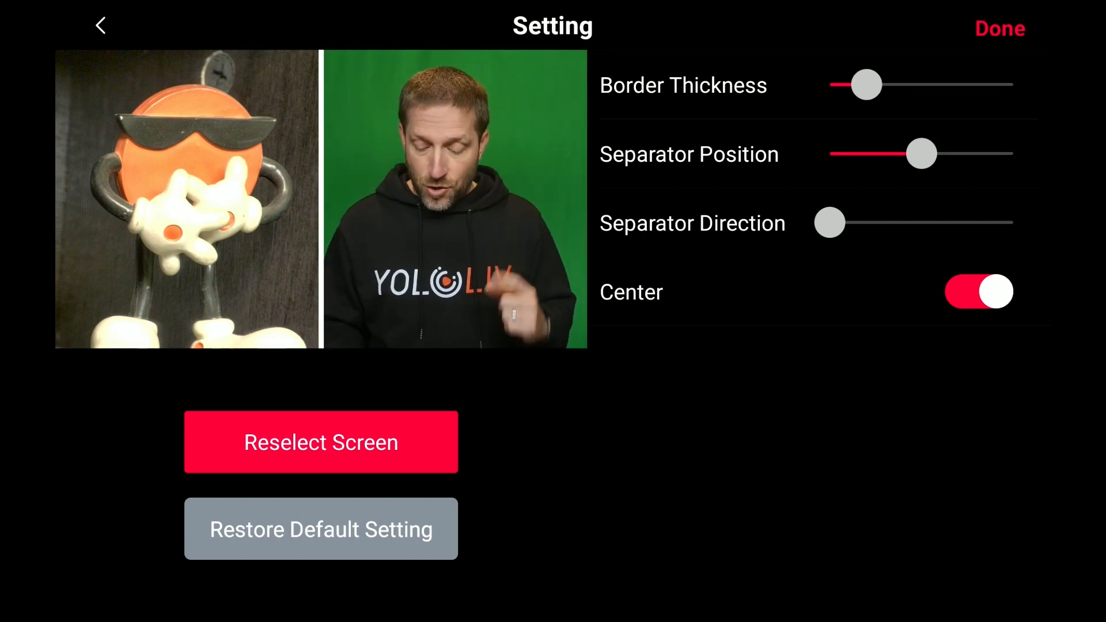
{"action": "left_click_drag", "start_coordinate": [866, 85], "coordinate": [901, 84]}
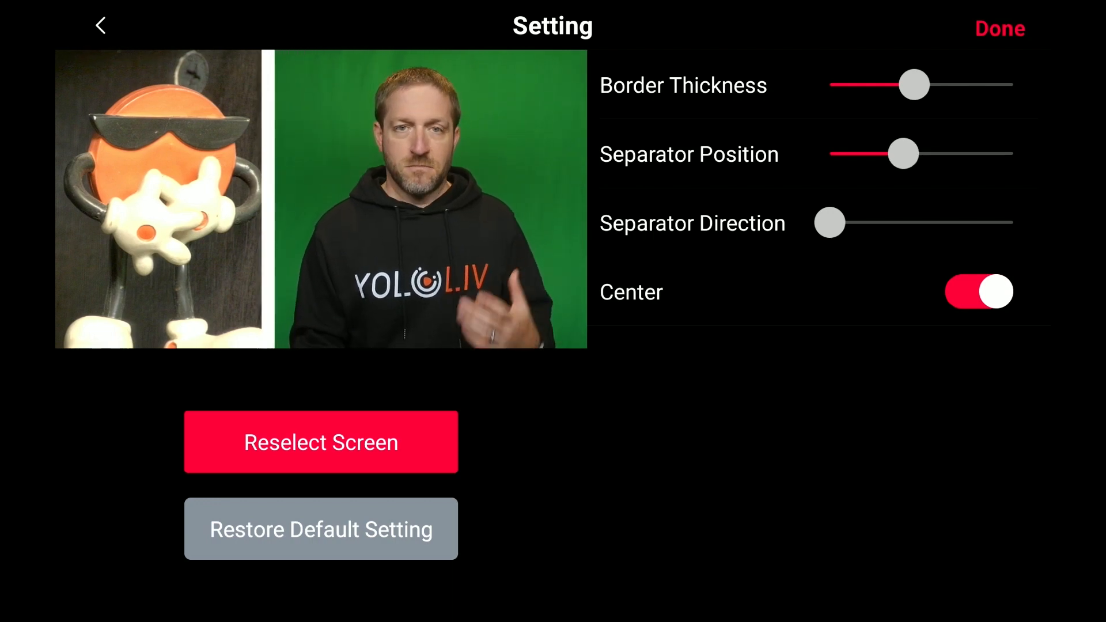
{"action": "left_click_drag", "start_coordinate": [906, 153], "coordinate": [937, 153]}
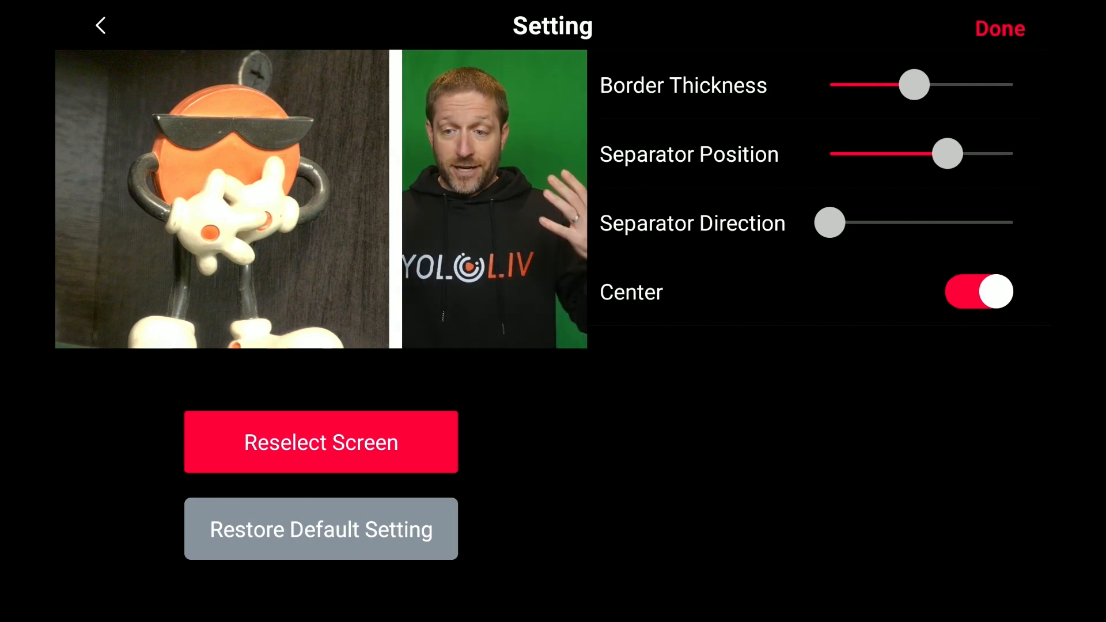
Test the diagonal separator direction and the Center toggle, then save the Split View source.
{"action": "left_click_drag", "start_coordinate": [831, 222], "coordinate": [906, 222]}
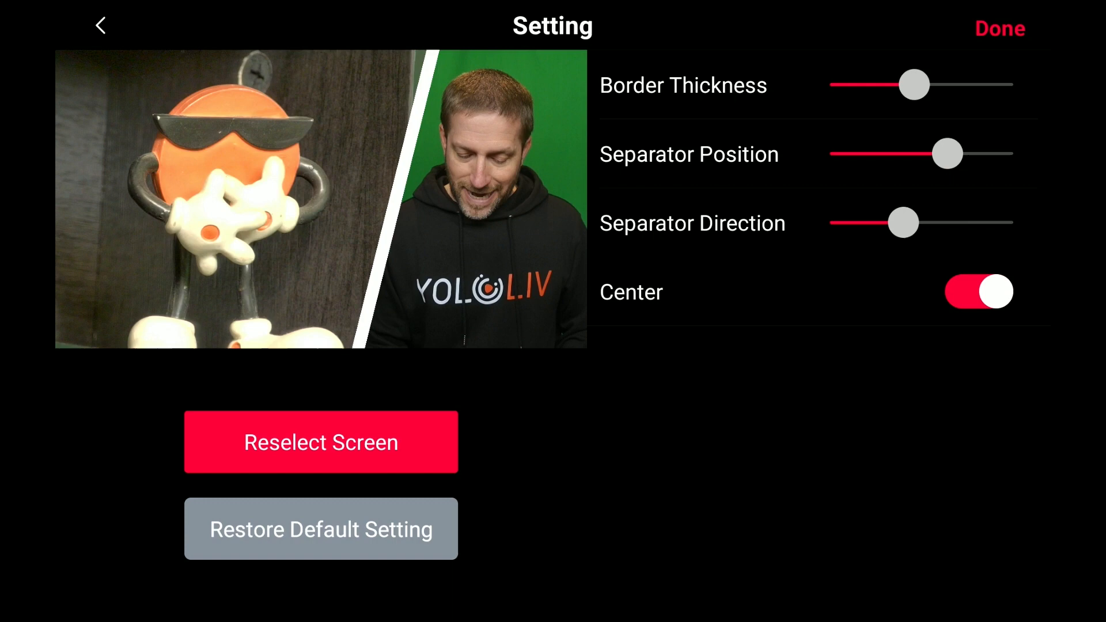
{"action": "left_click_drag", "start_coordinate": [907, 222], "coordinate": [831, 223]}
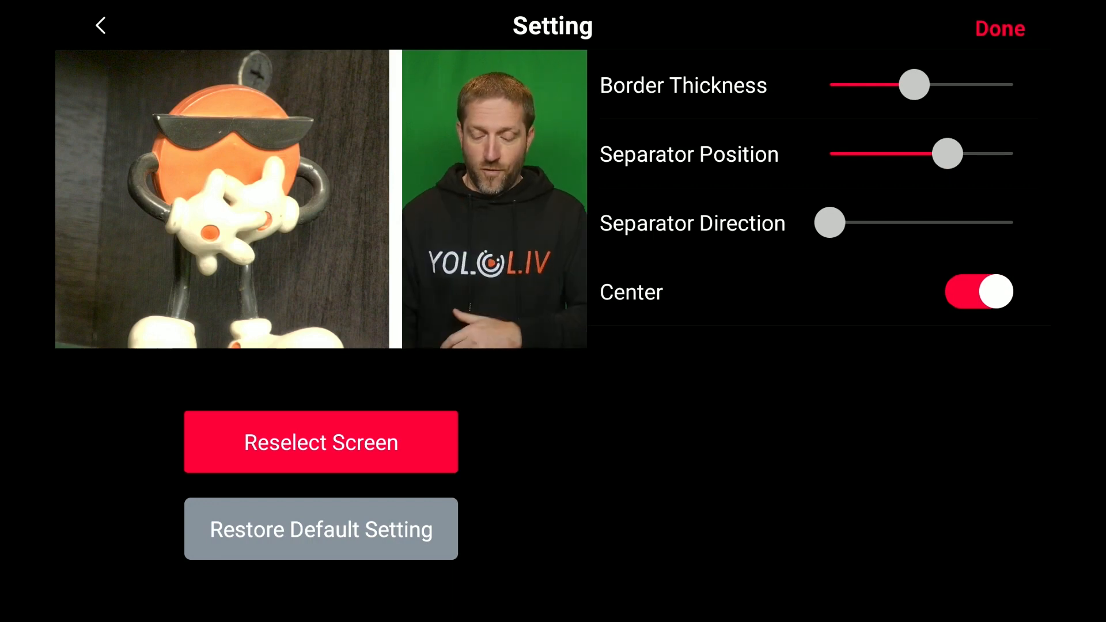
{"action": "left_click", "coordinate": [978, 291]}
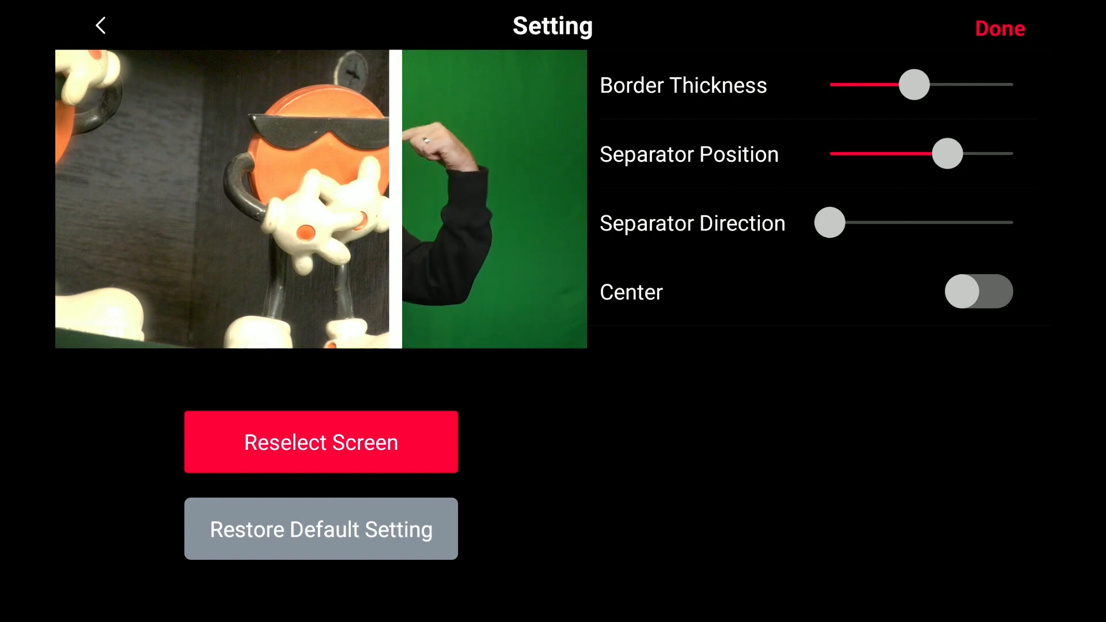
{"action": "left_click", "coordinate": [978, 291]}
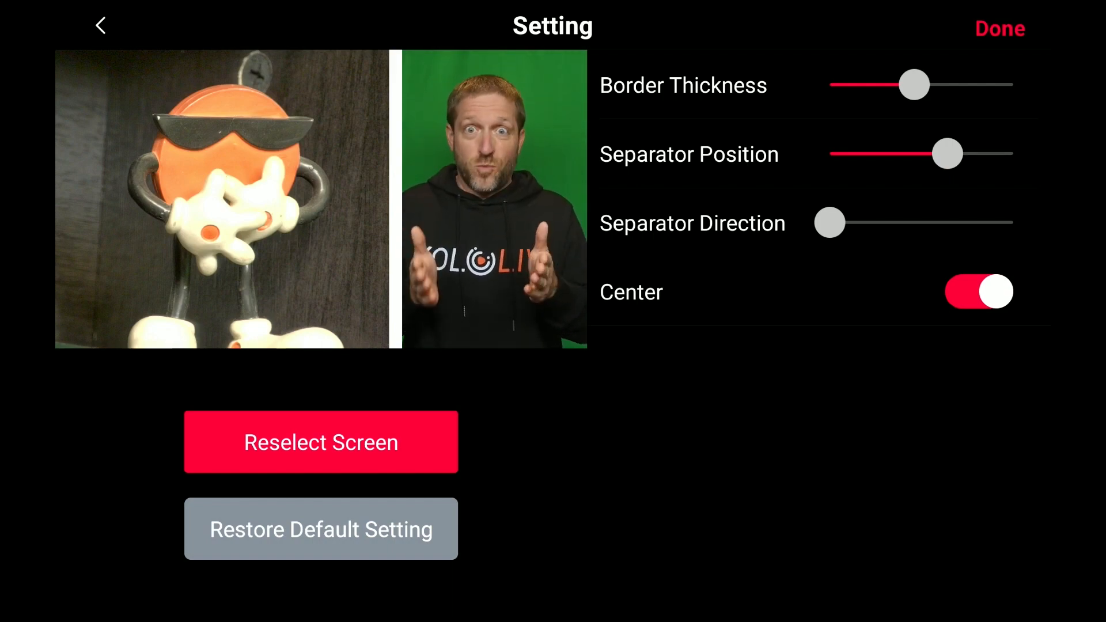
{"action": "left_click", "coordinate": [1000, 28]}
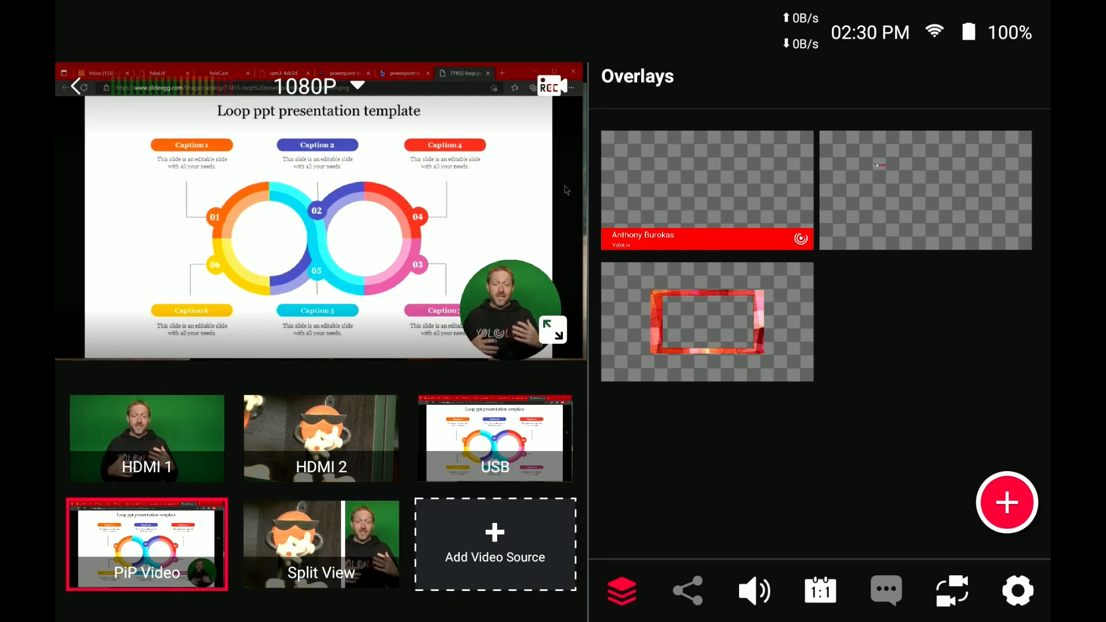
Take the HDMI 1 presenter live and begin adding a Side By Side source.
{"action": "left_click", "coordinate": [146, 439]}
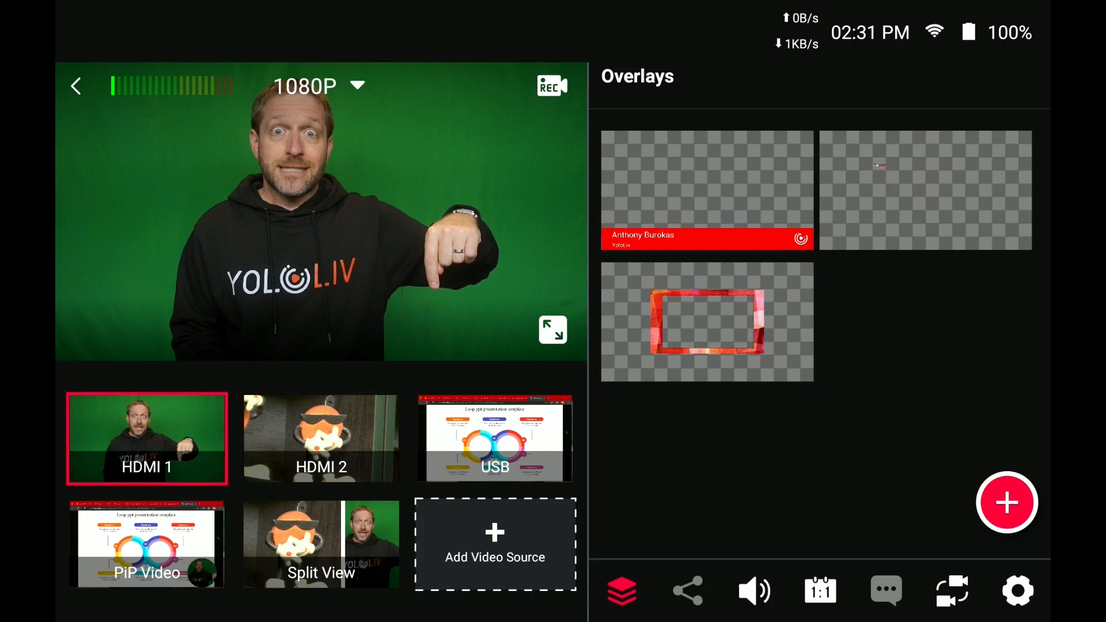
{"action": "left_click", "coordinate": [494, 543]}
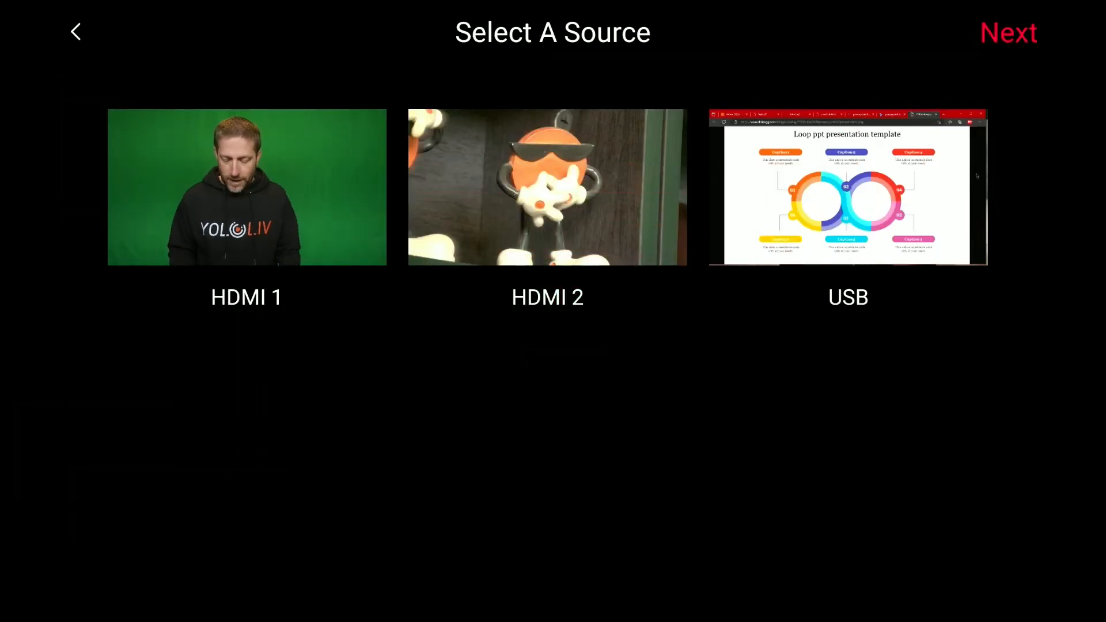
Pair HDMI 2 with HDMI 1 over the chalkboard background and adjust the spacing between feeds.
{"action": "left_click", "coordinate": [546, 188]}
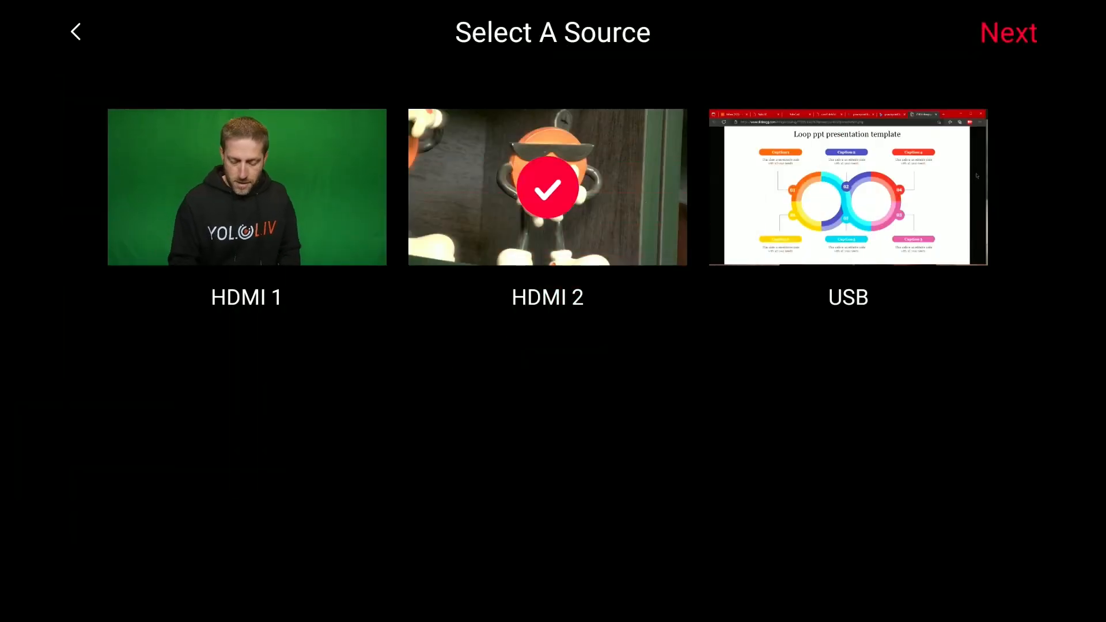
{"action": "left_click", "coordinate": [1007, 32]}
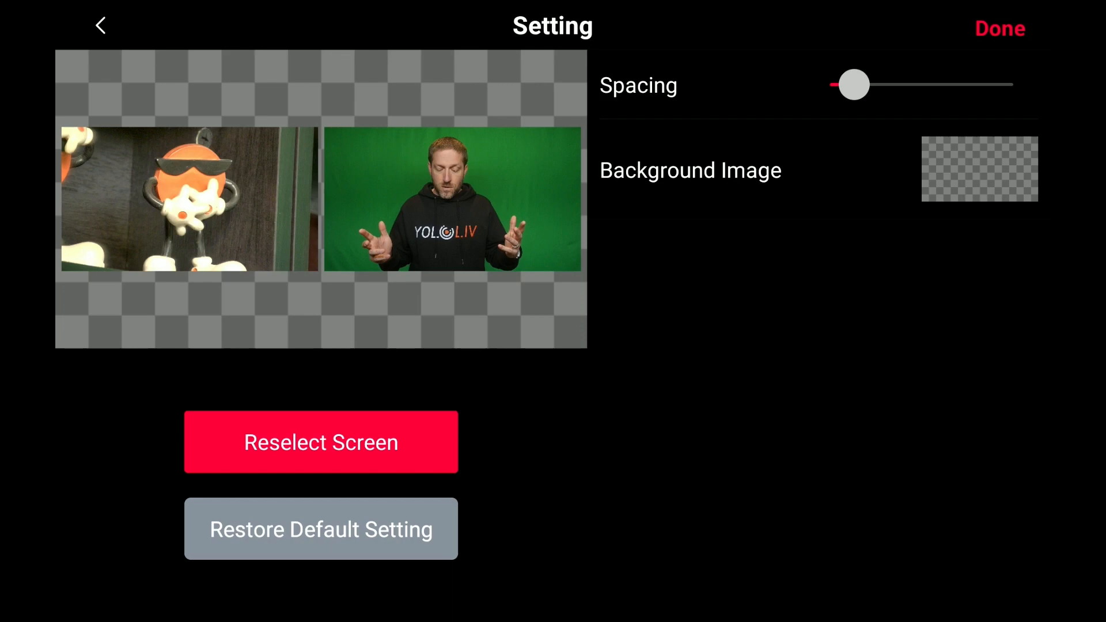
{"action": "left_click", "coordinate": [979, 168]}
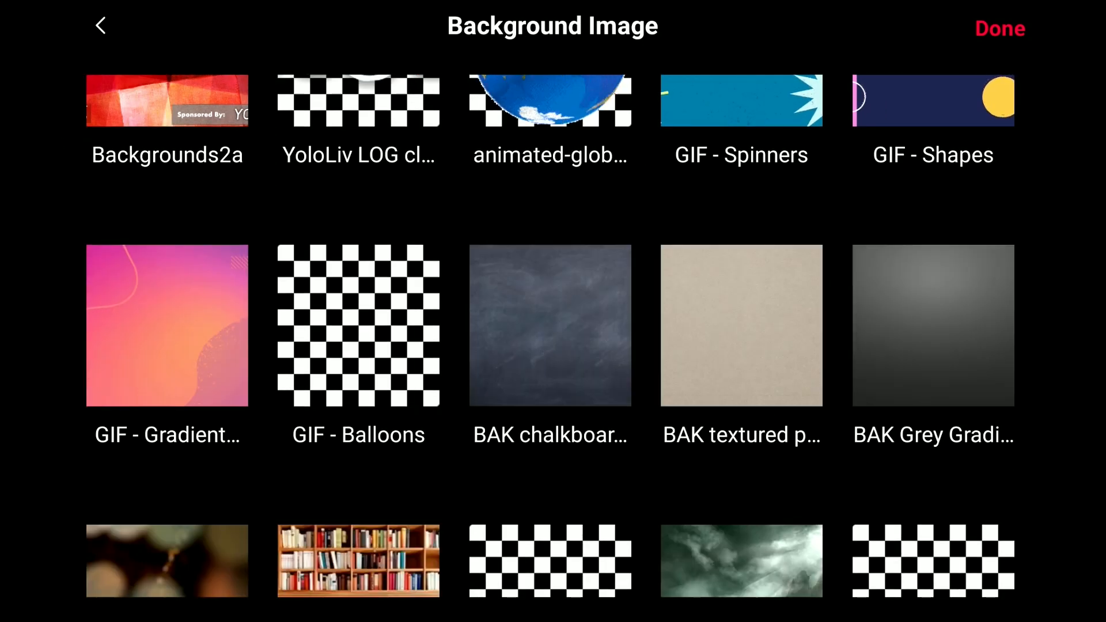
{"action": "left_click", "coordinate": [550, 324]}
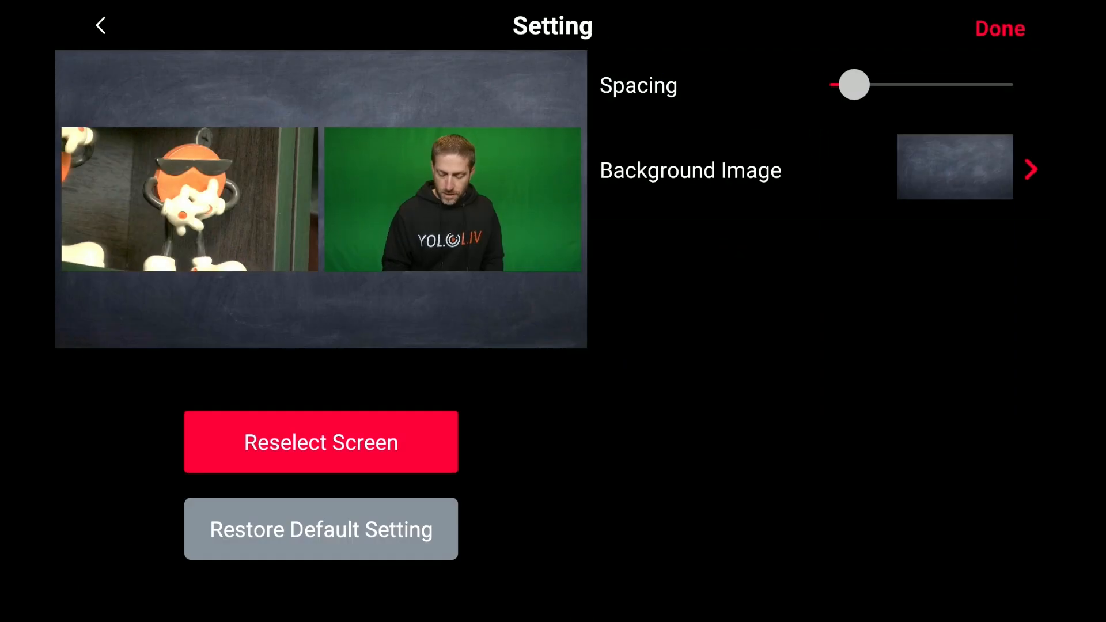
{"action": "left_click_drag", "start_coordinate": [853, 84], "coordinate": [938, 84]}
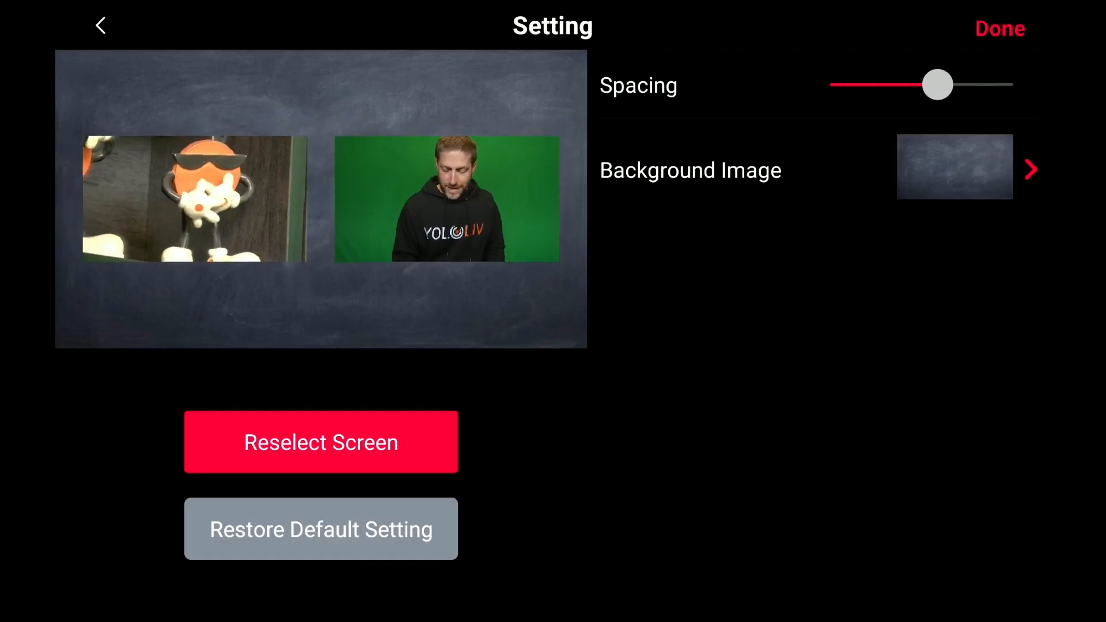
{"action": "left_click_drag", "start_coordinate": [938, 84], "coordinate": [868, 84]}
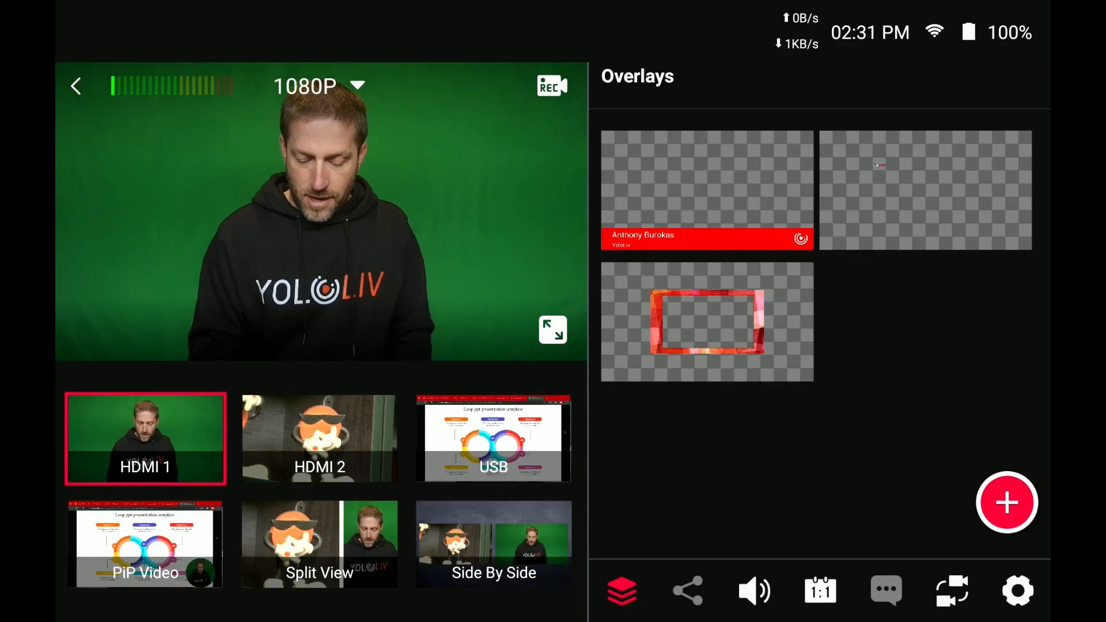
{"action": "left_click", "coordinate": [493, 543]}
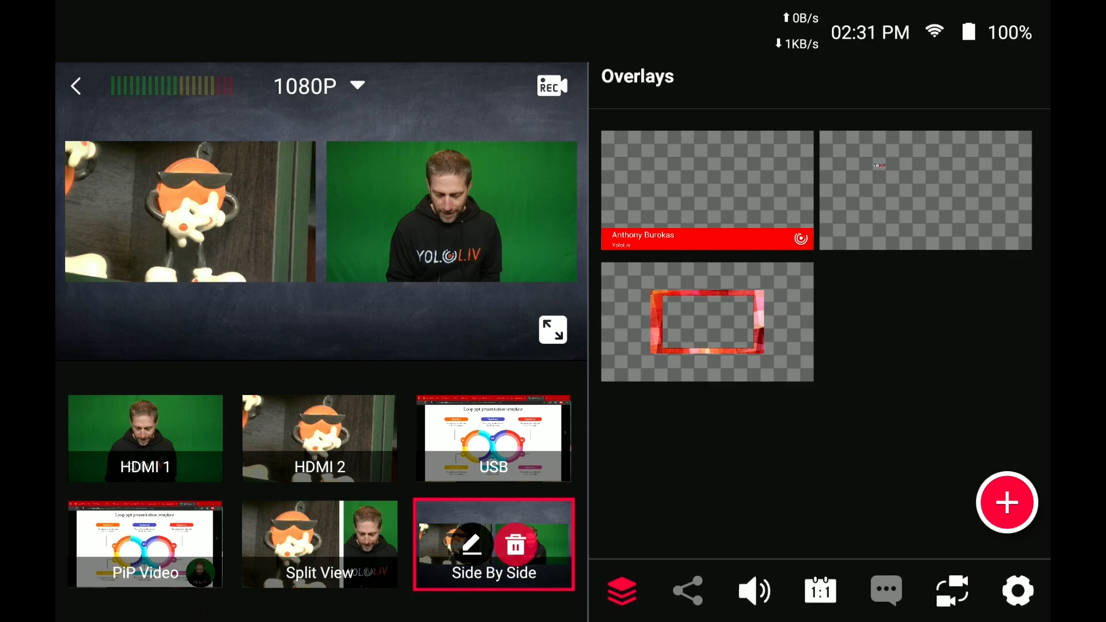
Edit the Side By Side view and reselect its sources, HDMI 2 first then the second feed.
{"action": "left_click", "coordinate": [470, 545]}
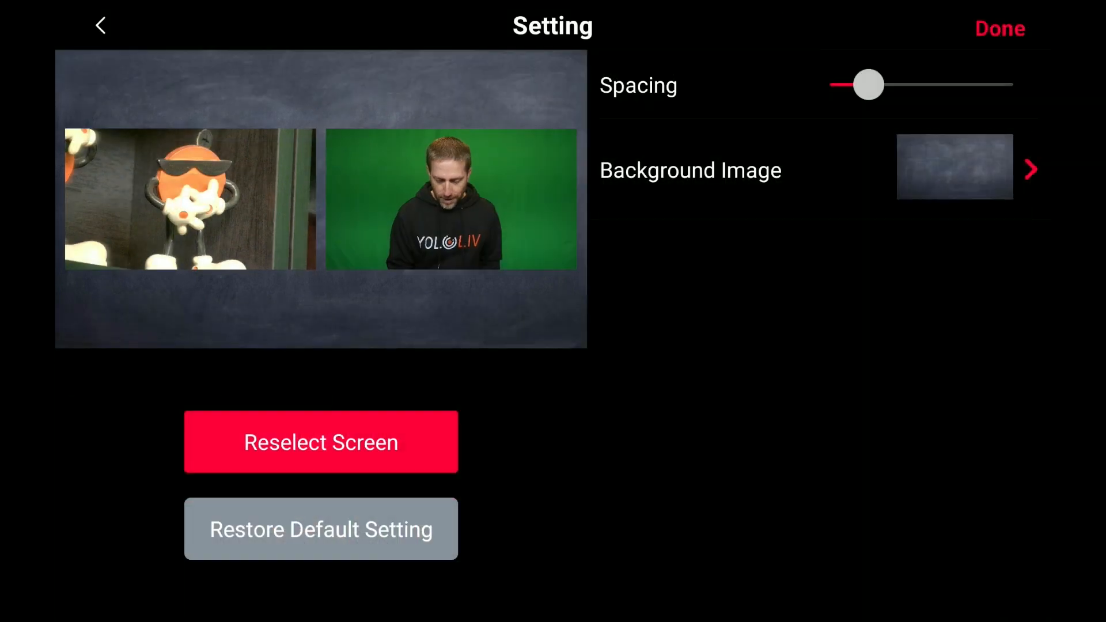
{"action": "left_click", "coordinate": [320, 443]}
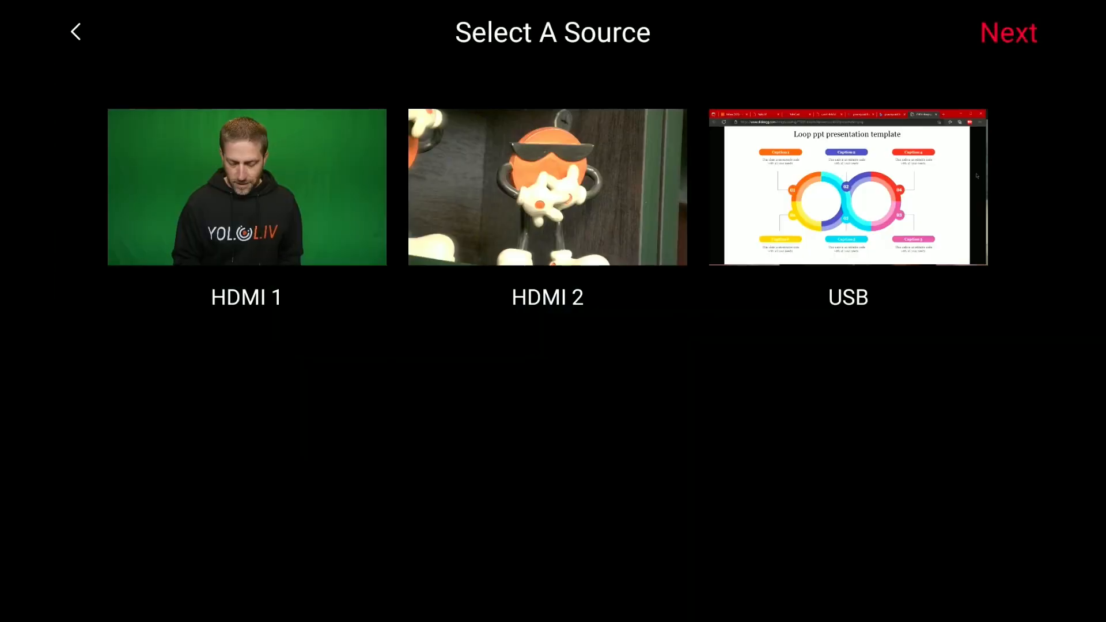
{"action": "left_click", "coordinate": [546, 188]}
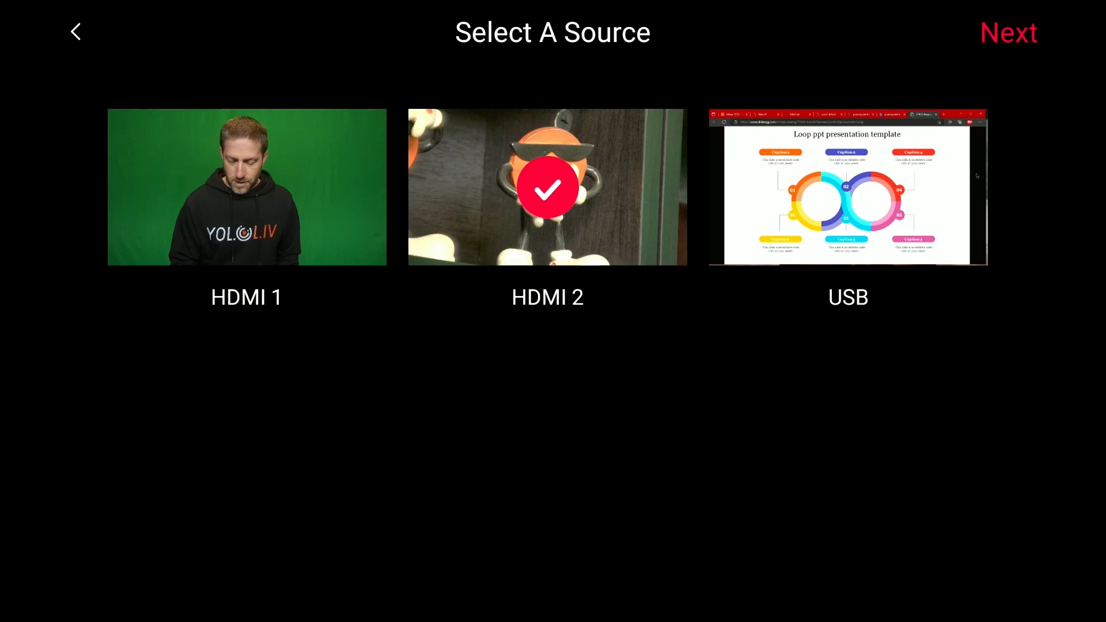
{"action": "left_click", "coordinate": [1008, 32]}
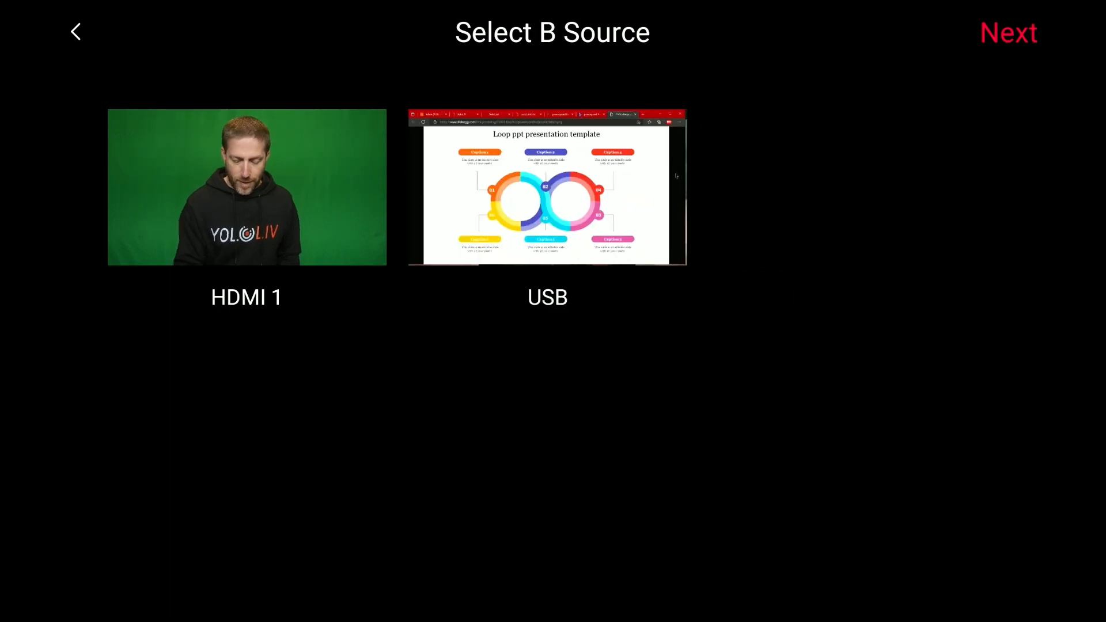
{"action": "left_click", "coordinate": [1008, 33]}
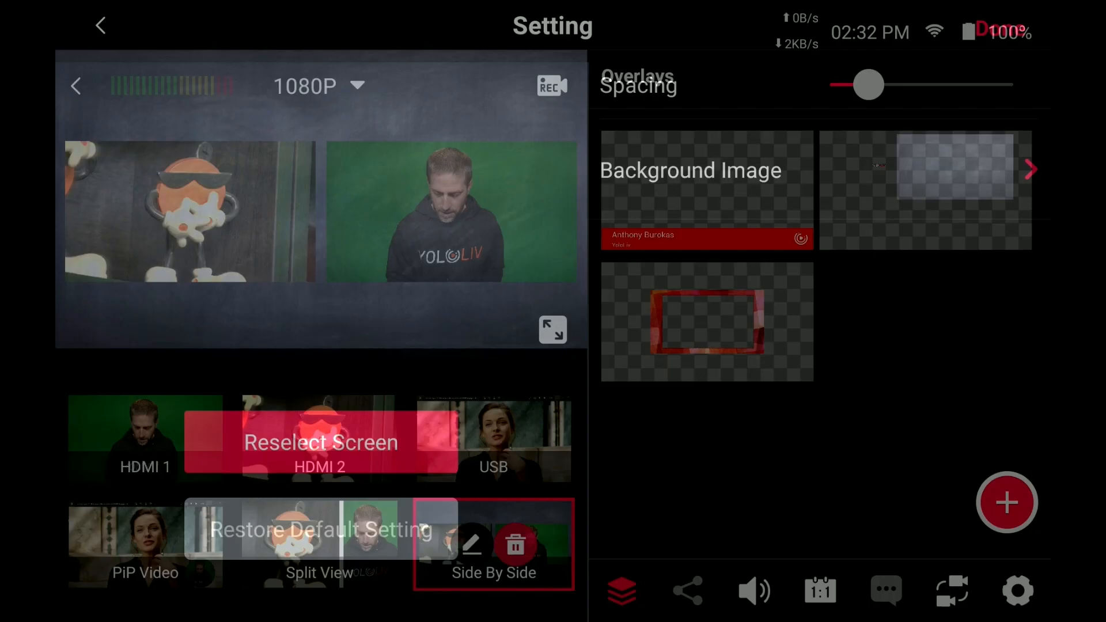
Apply the red Chat Time with Anthony background image to the Side By Side view.
{"action": "left_click", "coordinate": [494, 544]}
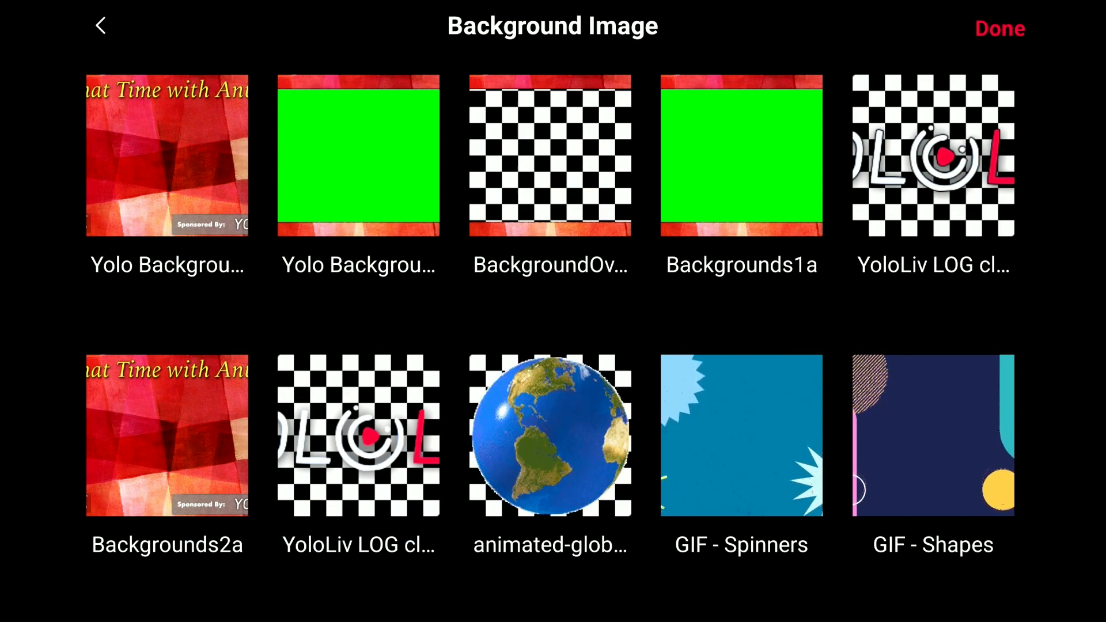
{"action": "left_click", "coordinate": [100, 26]}
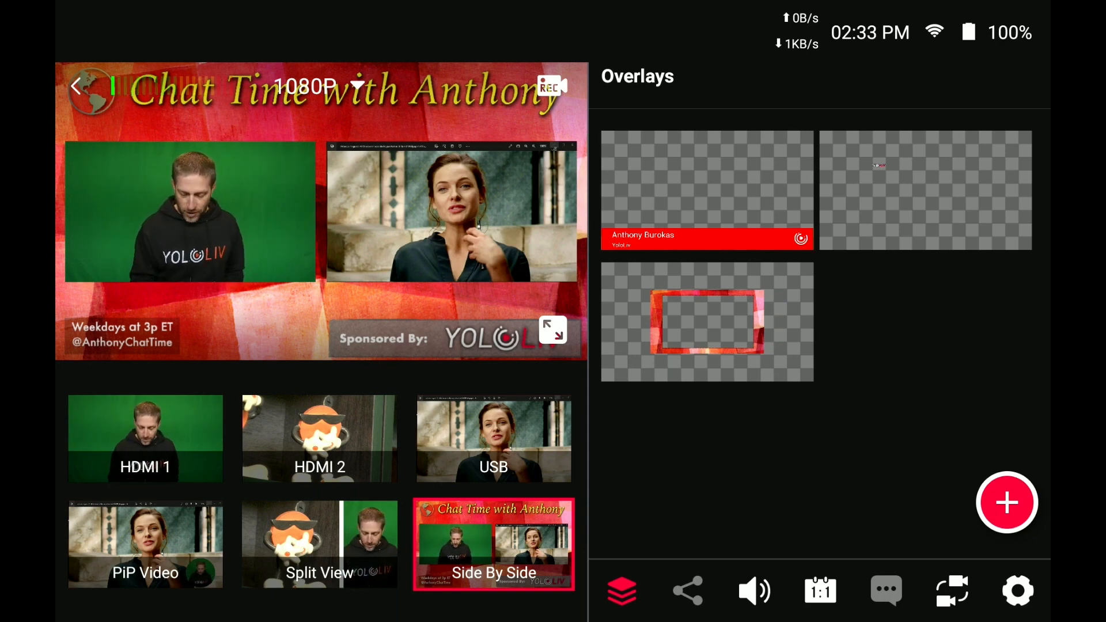
Take the USB feed live and place the red frame overlay over it.
{"action": "left_click", "coordinate": [493, 439]}
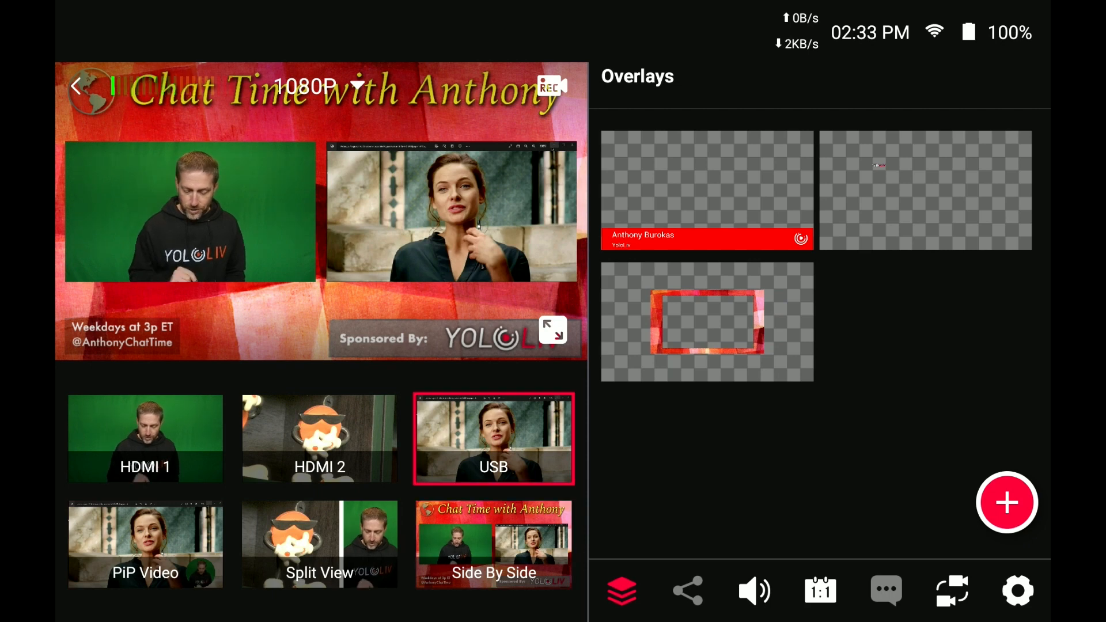
{"action": "left_click", "coordinate": [493, 439]}
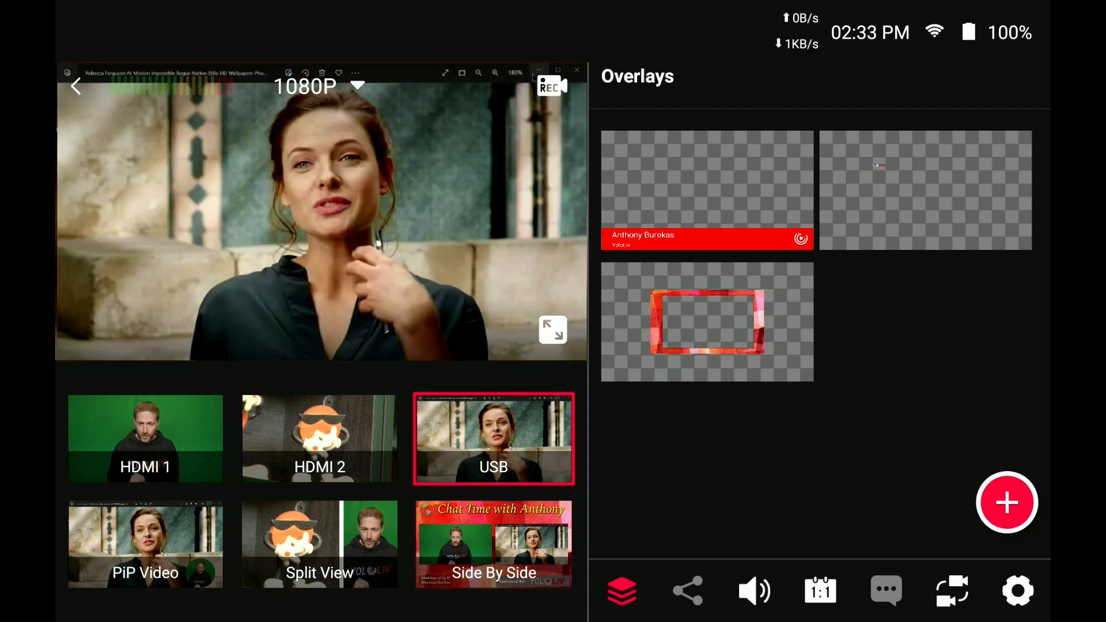
{"action": "left_click", "coordinate": [706, 322]}
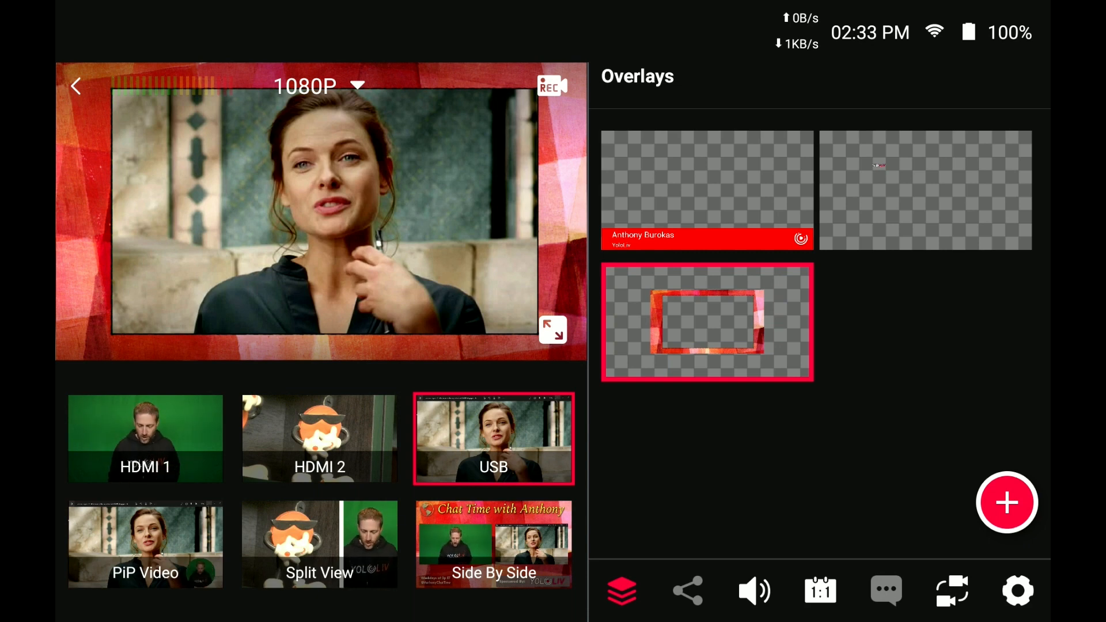
{"action": "left_click", "coordinate": [493, 542]}
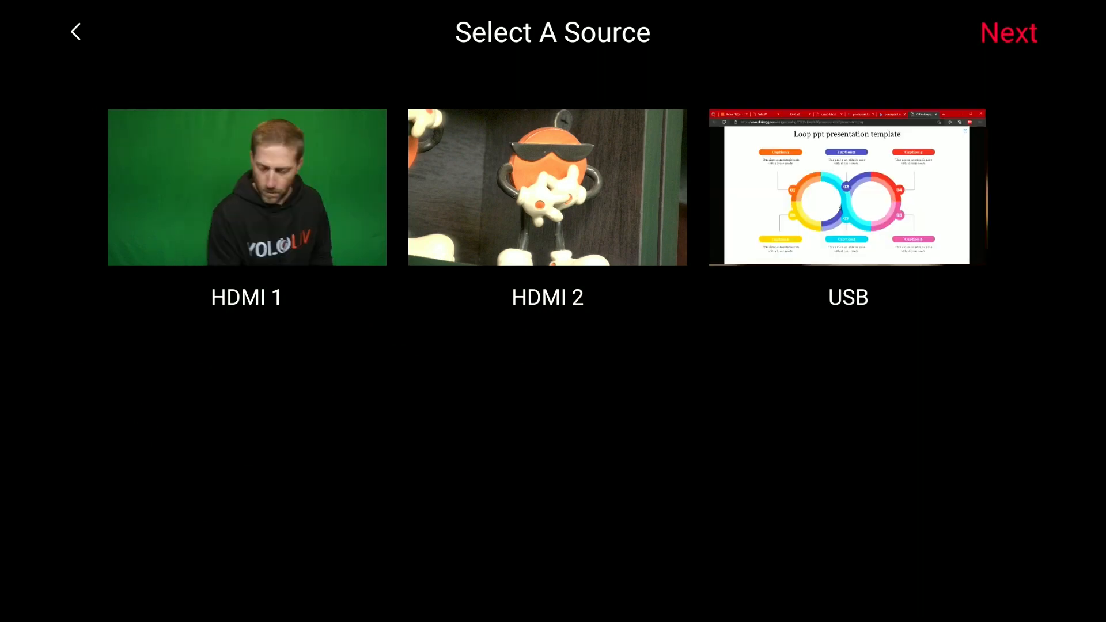
Pair USB slides as A source with HDMI 1 as B, browse background images, and finish the News Layout.
{"action": "left_click", "coordinate": [1009, 32]}
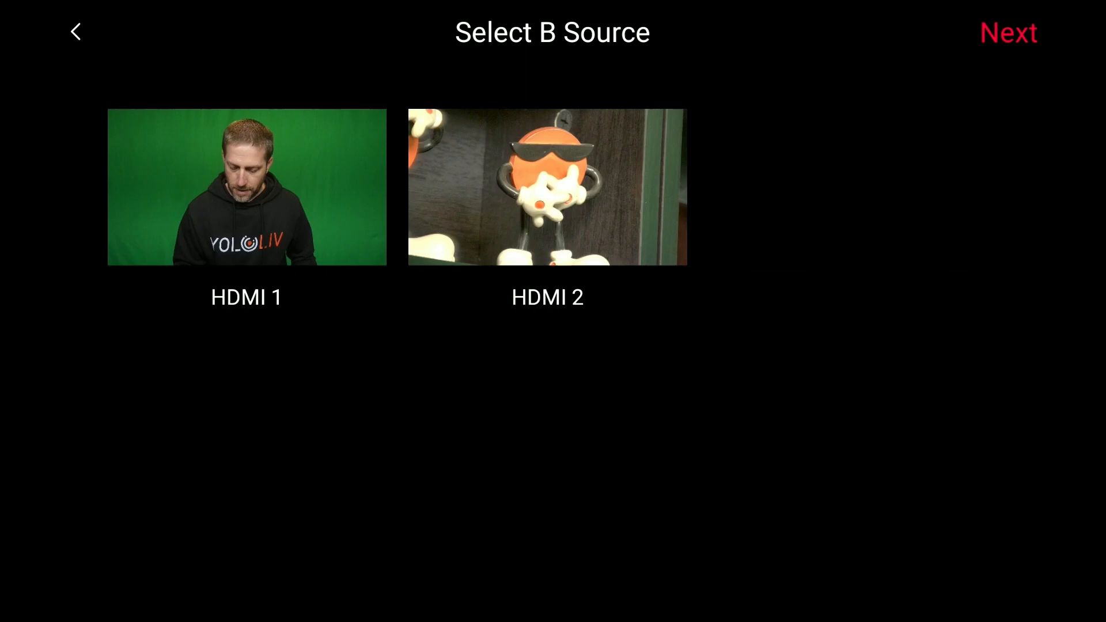
{"action": "left_click", "coordinate": [1008, 33]}
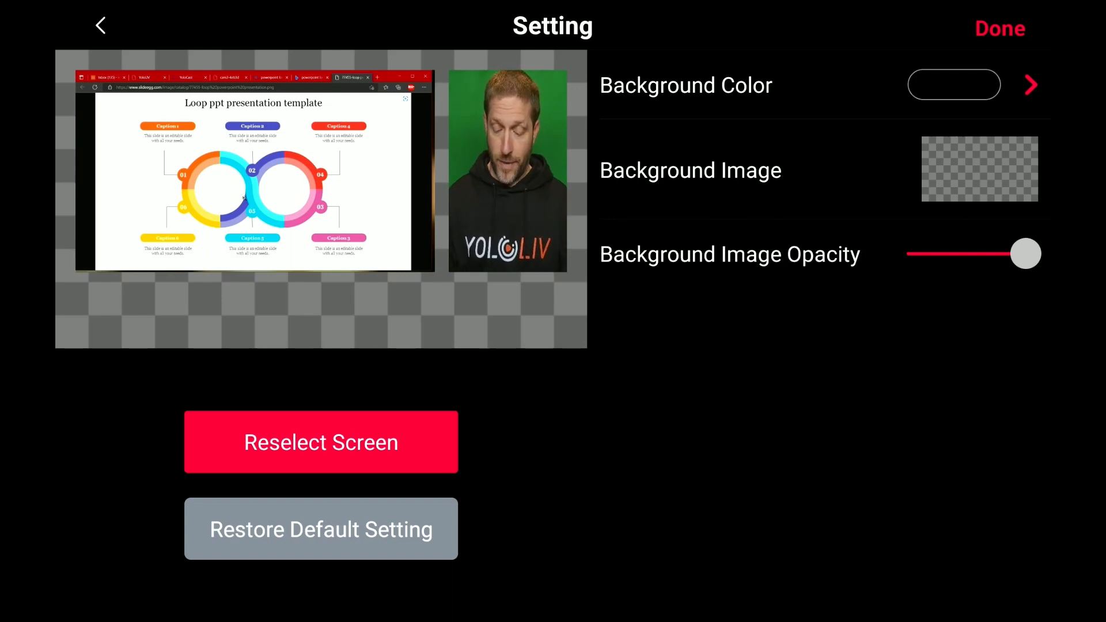
{"action": "left_click", "coordinate": [979, 168]}
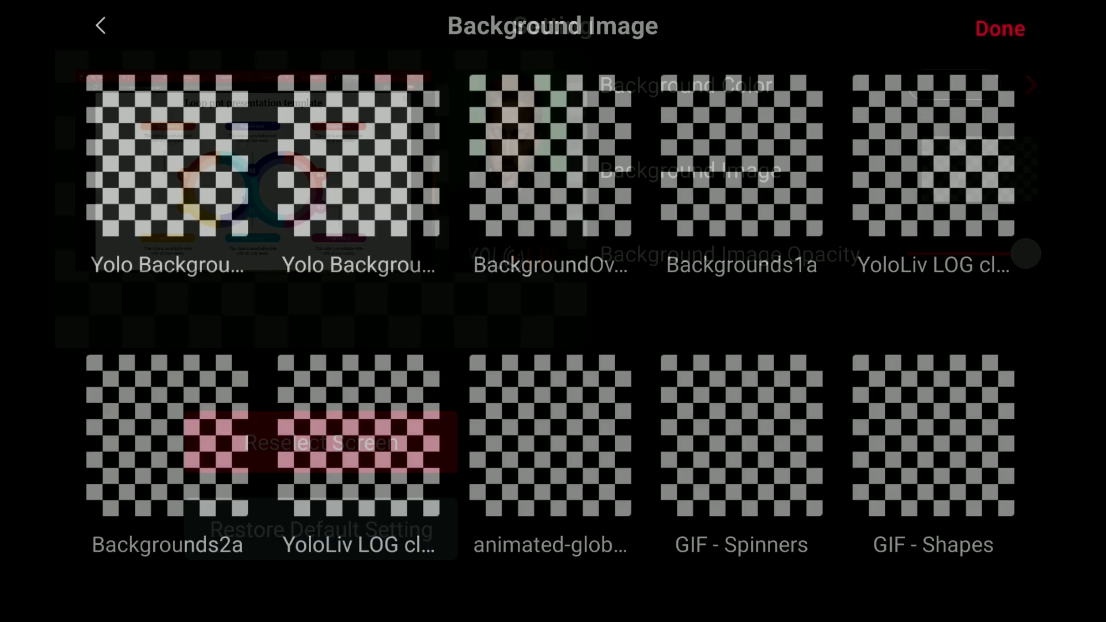
{"action": "scroll", "scroll_direction": "down", "scroll_amount": 3}
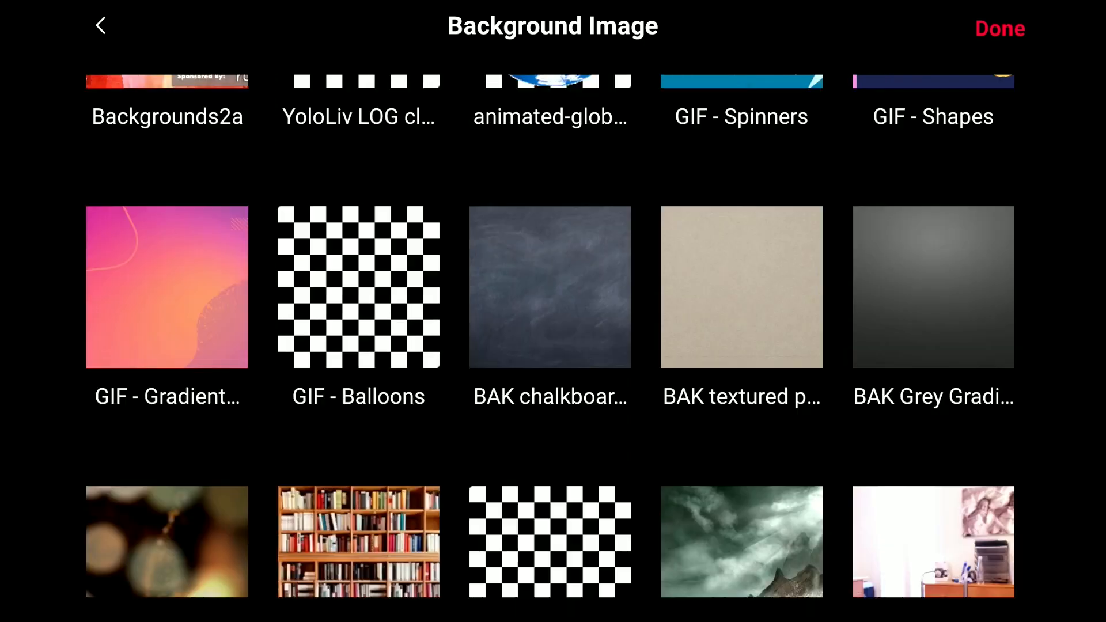
{"action": "scroll", "scroll_direction": "down", "scroll_amount": 3}
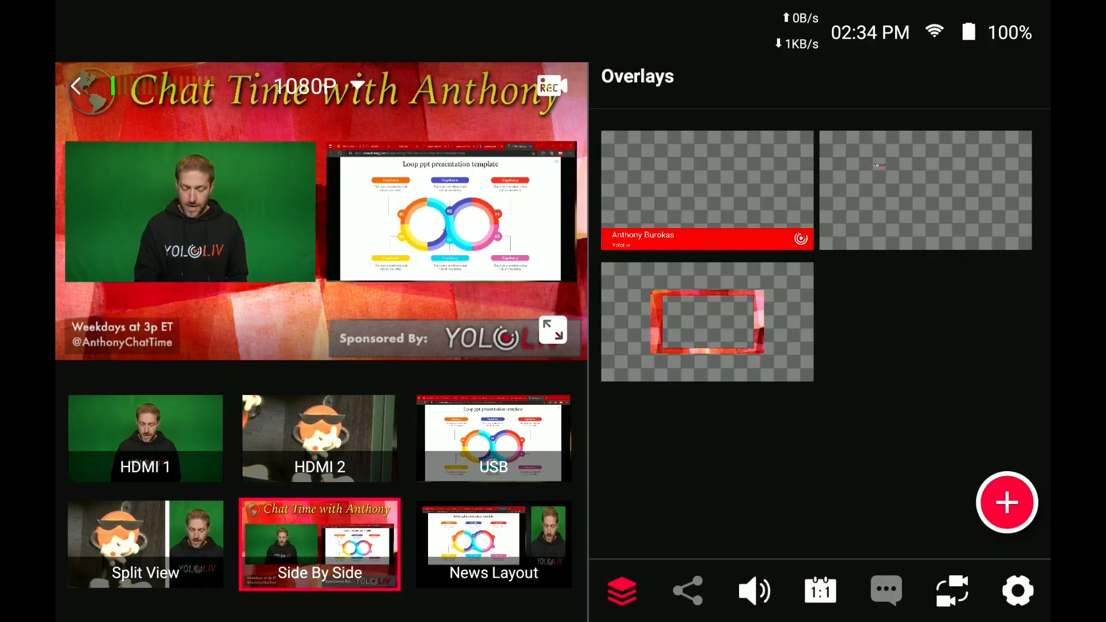
{"action": "left_click", "coordinate": [493, 544]}
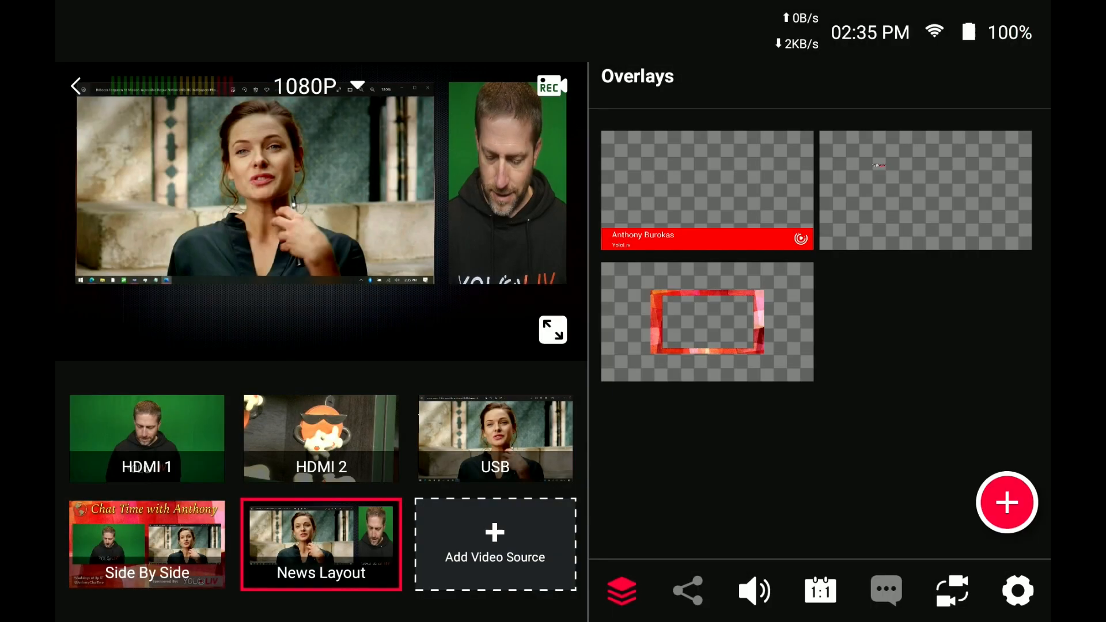
Create a Triple view of HDMI 1, HDMI 2 and USB with centring toggled off then back on.
{"action": "left_click", "coordinate": [320, 544]}
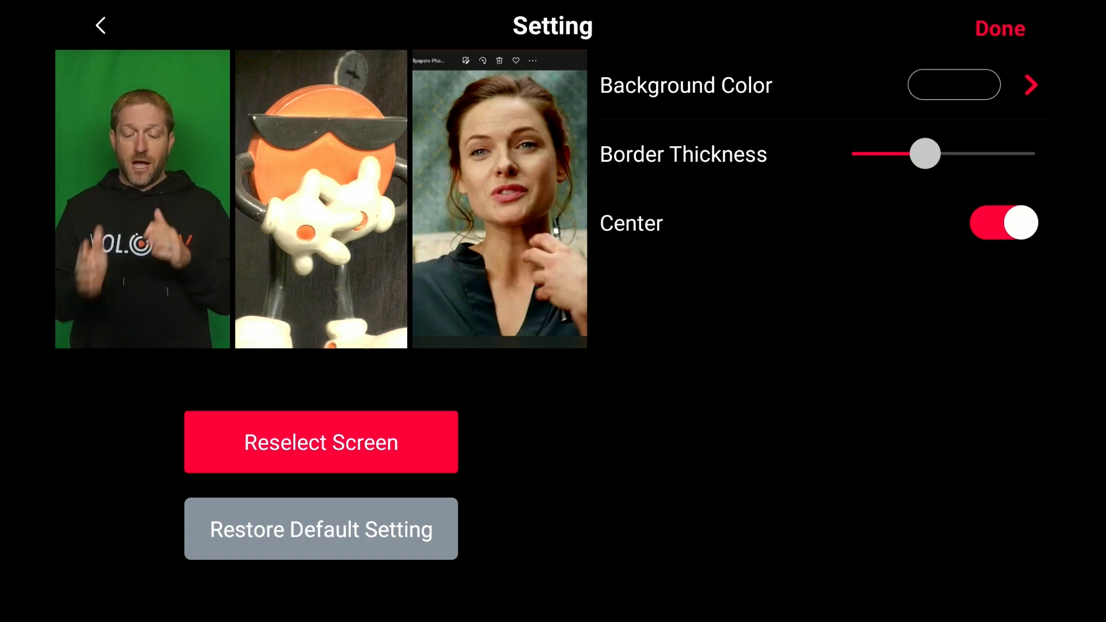
{"action": "left_click", "coordinate": [1002, 223]}
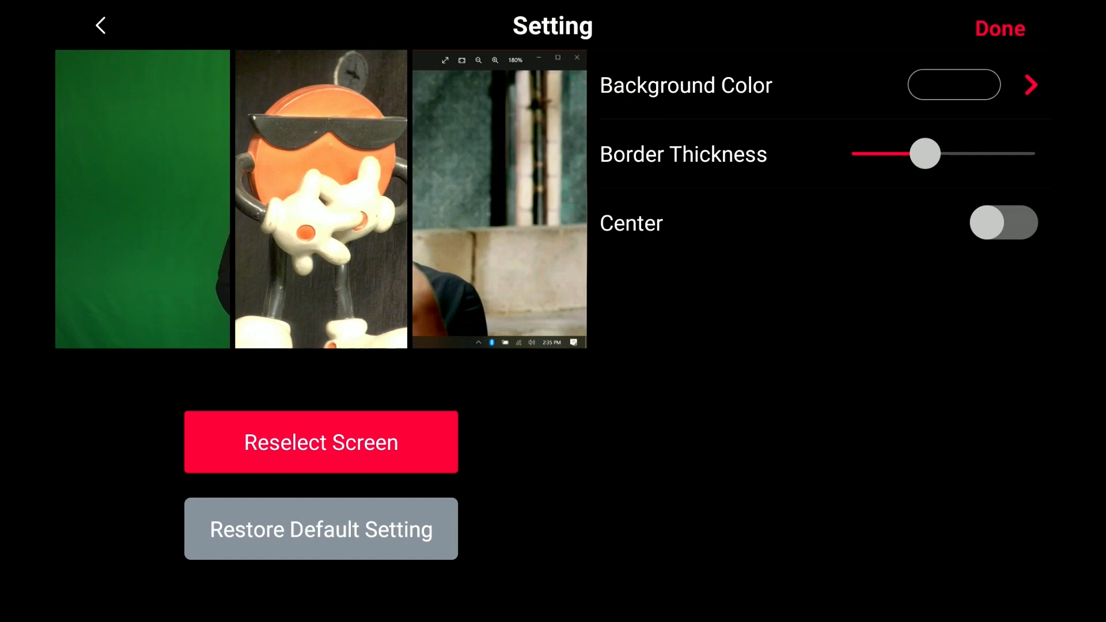
{"action": "left_click", "coordinate": [1002, 222]}
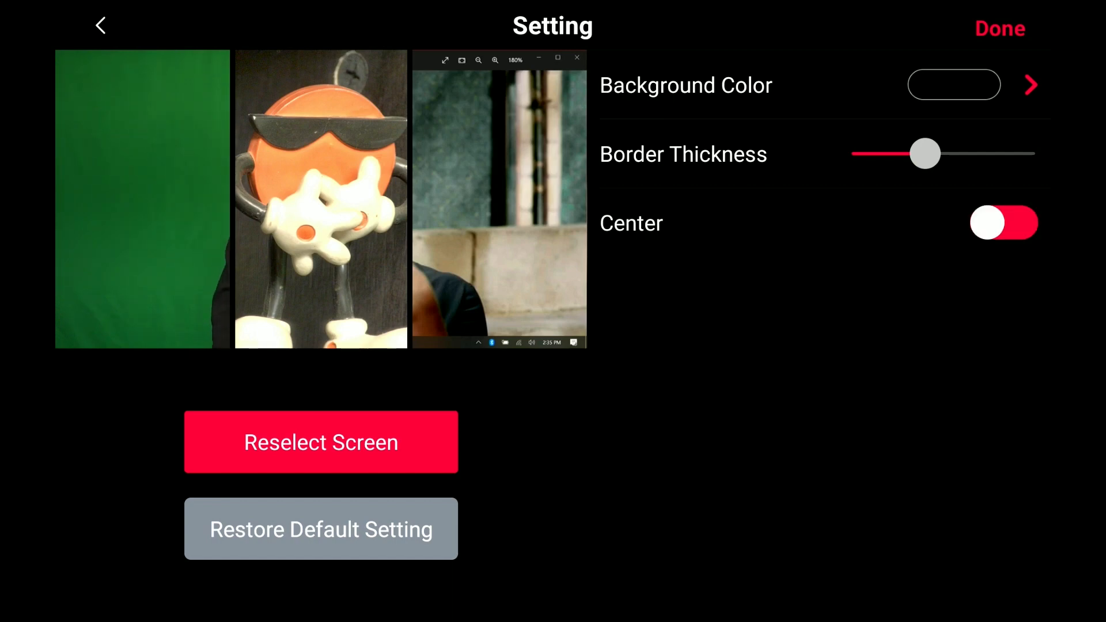
{"action": "left_click", "coordinate": [1002, 222]}
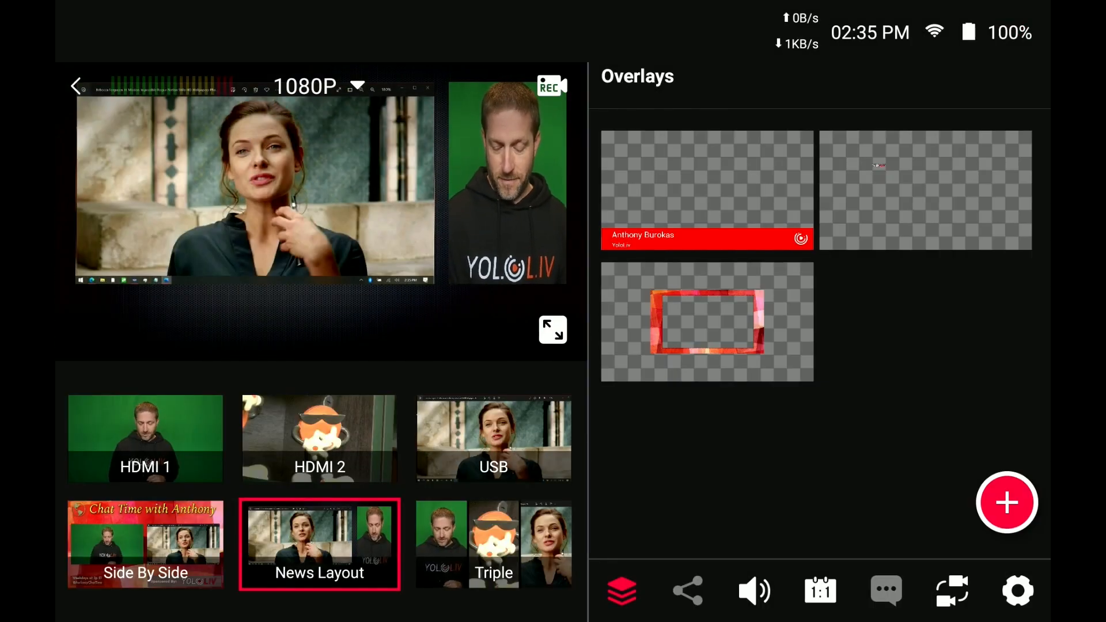
Take the HDMI 1 presenter feed live full screen while recording continues.
{"action": "left_click", "coordinate": [146, 438]}
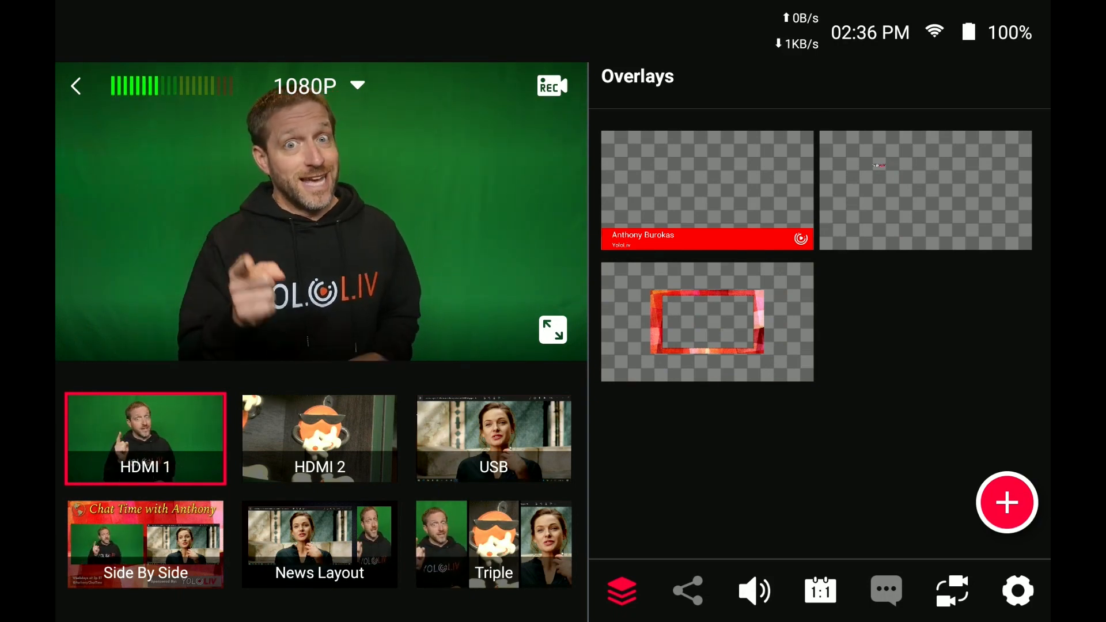
{"action": "left_click", "coordinate": [752, 590]}
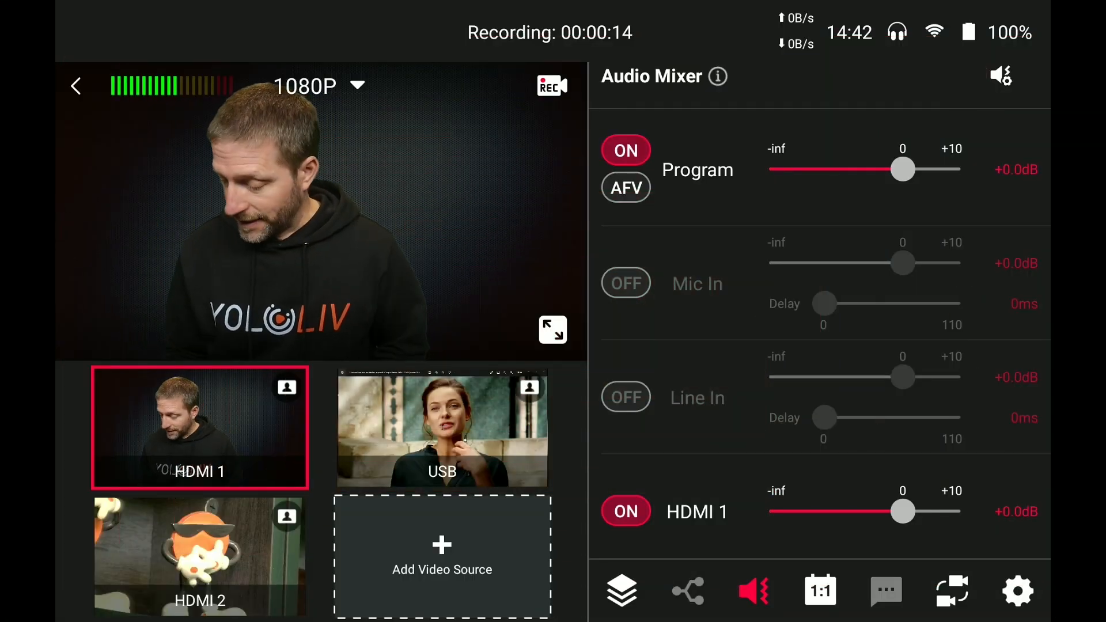
Add a picture-in-picture view with HDMI 1 as the inset picture.
{"action": "left_click", "coordinate": [442, 555]}
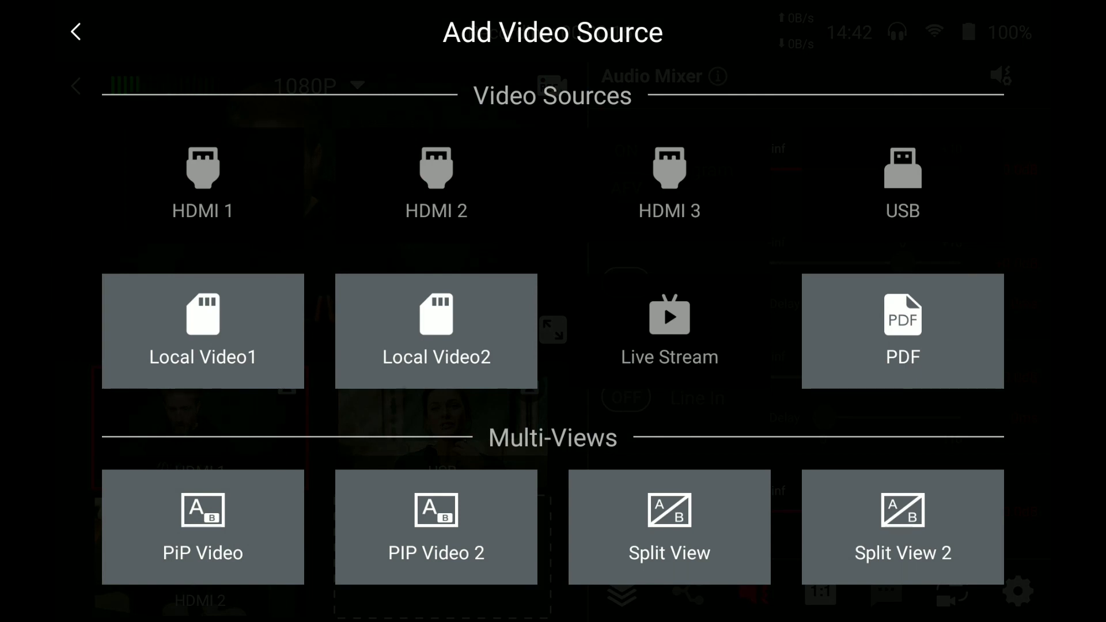
{"action": "scroll", "scroll_direction": "down", "scroll_amount": 3}
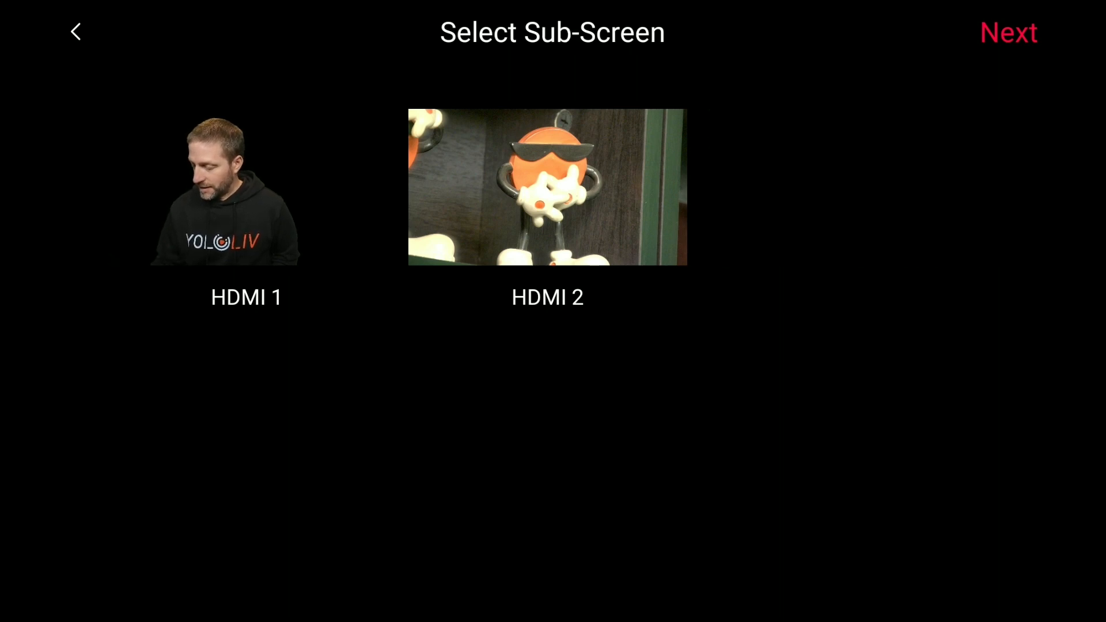
{"action": "left_click", "coordinate": [1008, 32]}
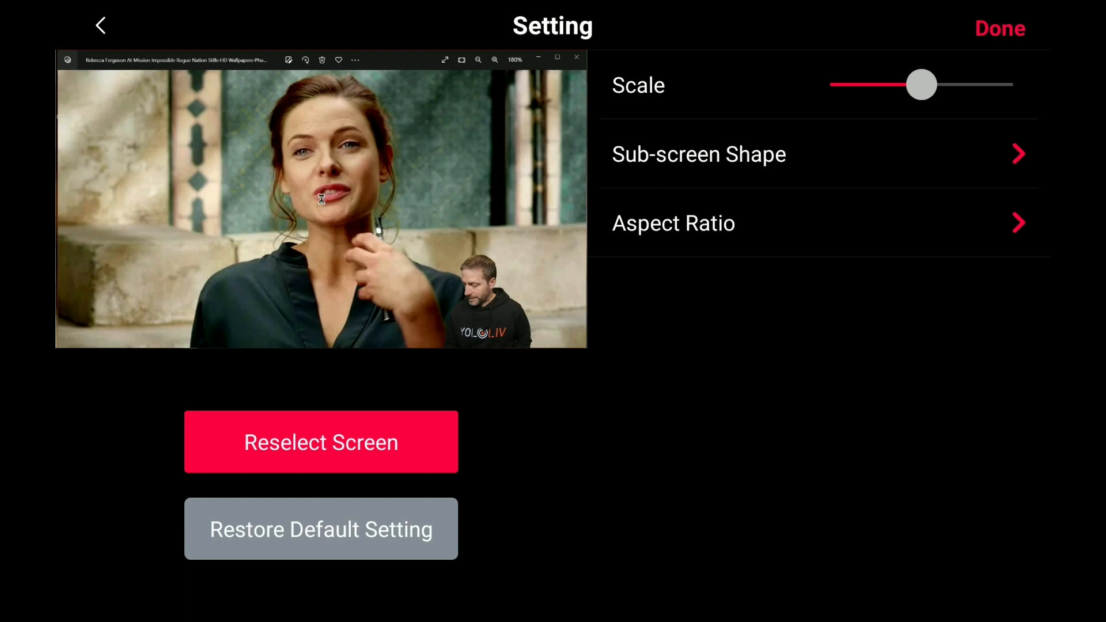
{"action": "left_click", "coordinate": [999, 28]}
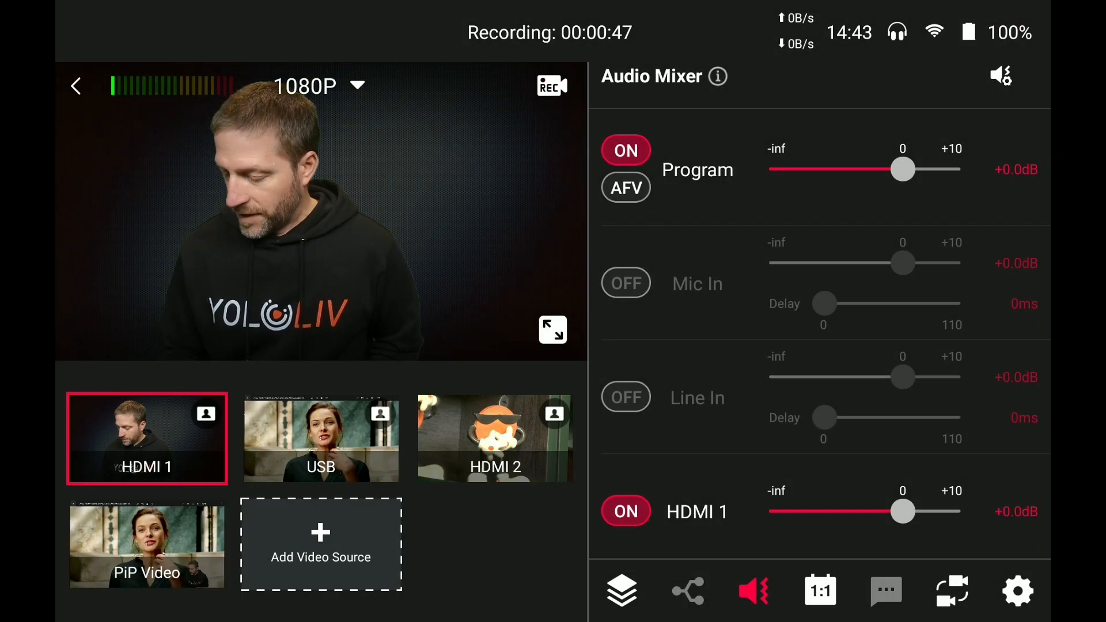
Add a triple layout with USB and HDMI 2 as the first two sources and confirm it.
{"action": "left_click", "coordinate": [321, 542]}
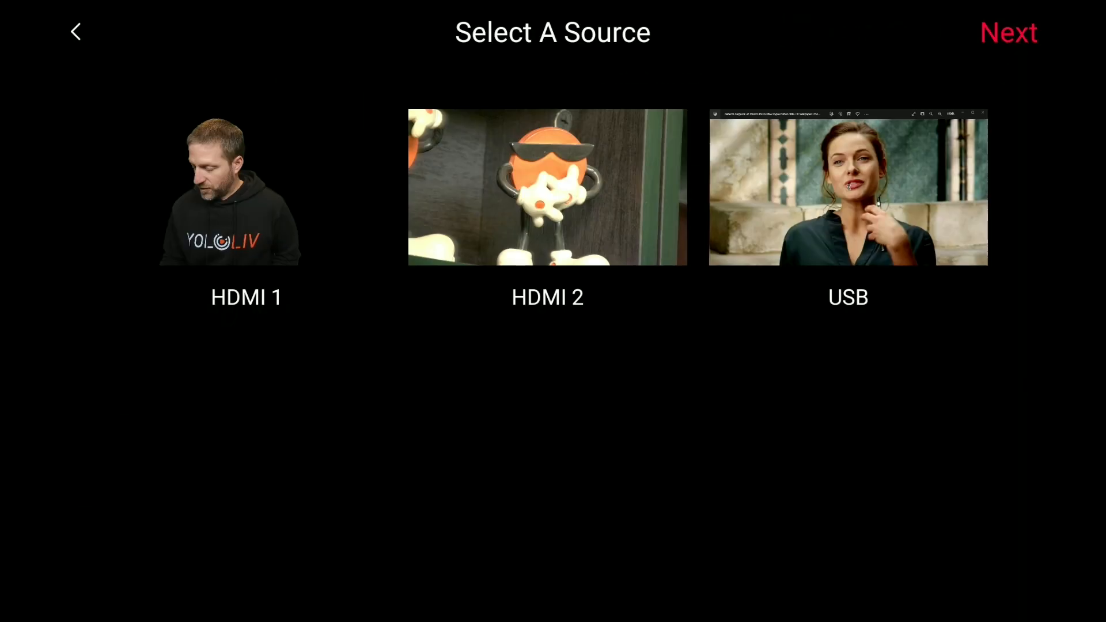
{"action": "left_click", "coordinate": [1007, 32]}
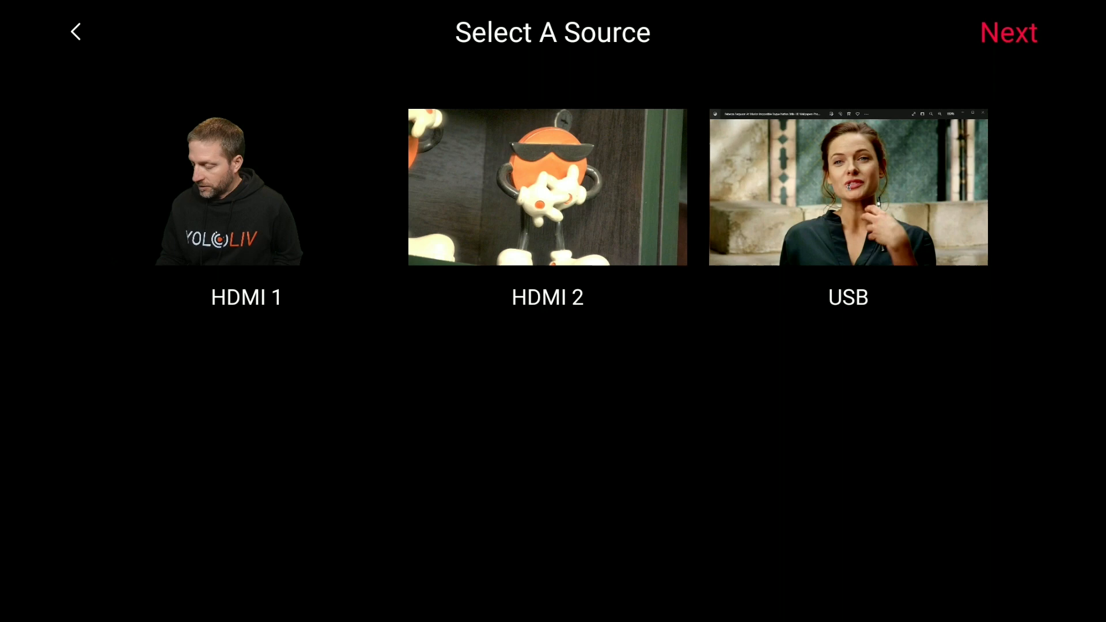
{"action": "left_click", "coordinate": [1008, 32]}
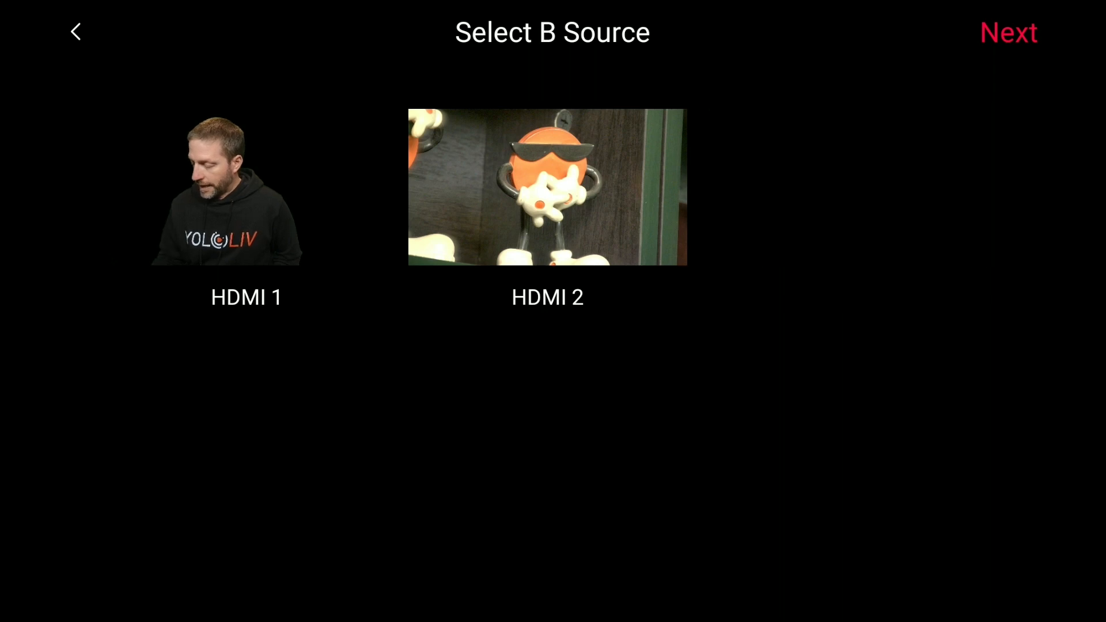
{"action": "left_click", "coordinate": [1008, 33]}
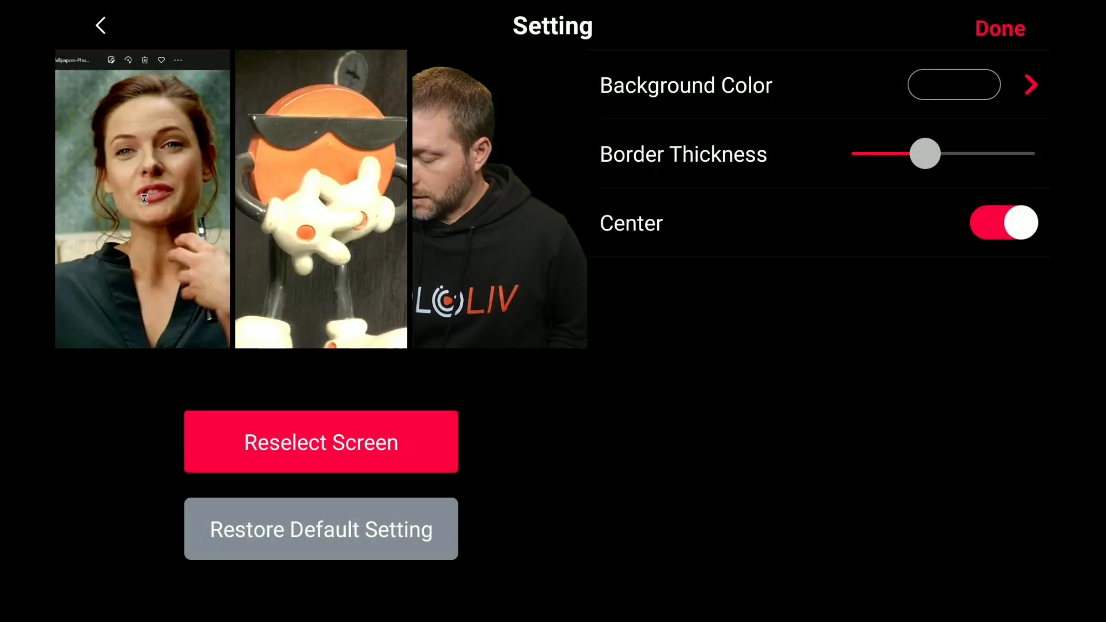
{"action": "left_click", "coordinate": [999, 28]}
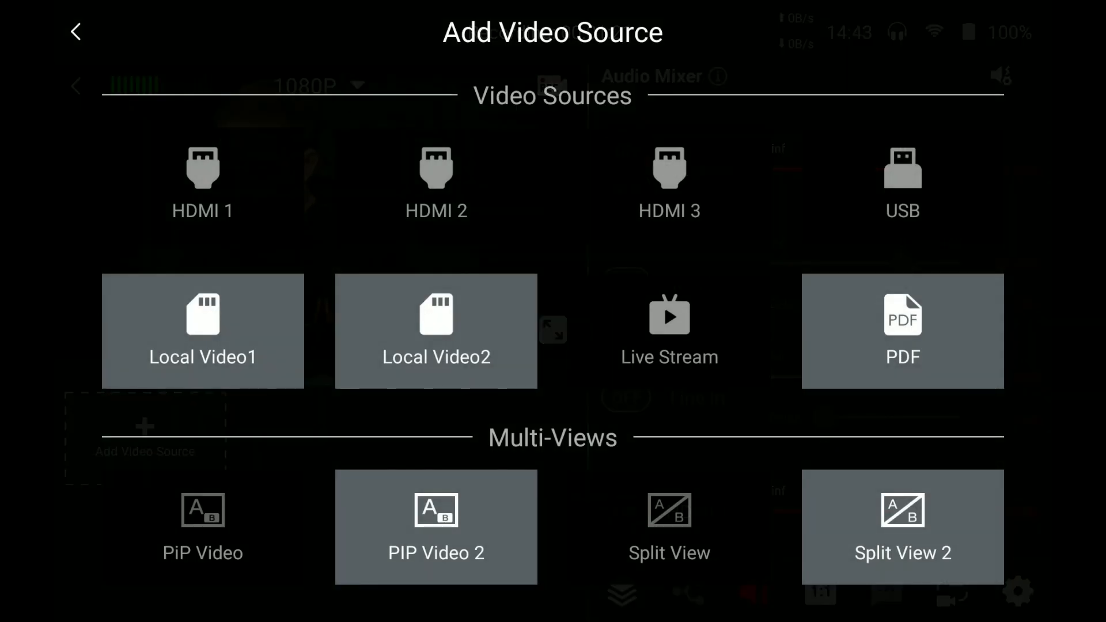
Create a Split View 2 of HDMI 2 and USB with the separator shifted and angled diagonally.
{"action": "left_click", "coordinate": [76, 32]}
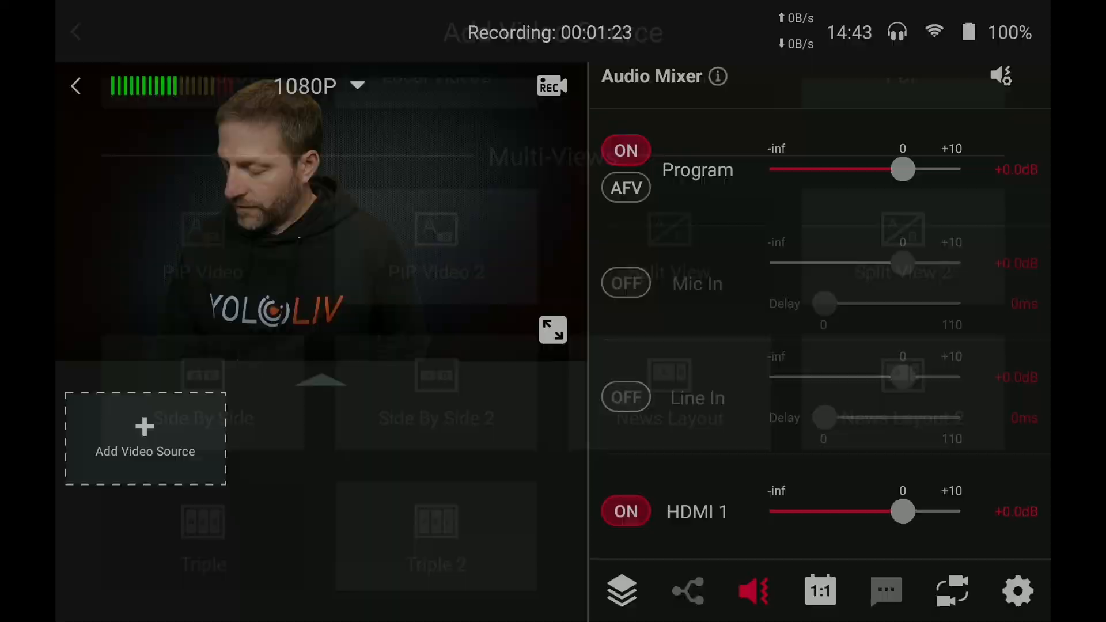
{"action": "left_click", "coordinate": [146, 438]}
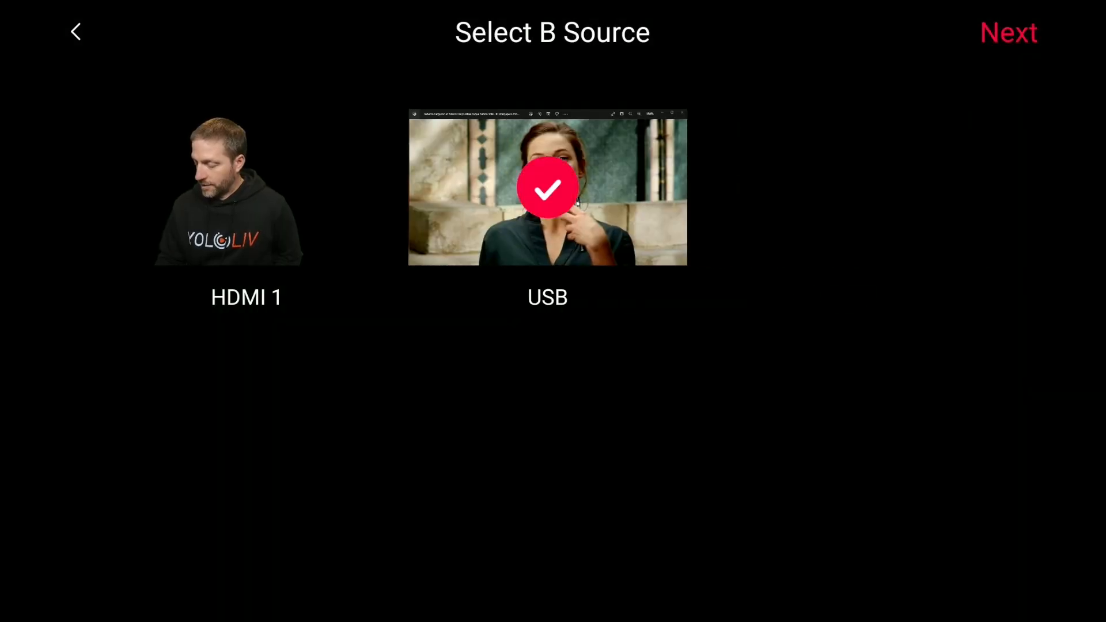
{"action": "left_click", "coordinate": [1008, 33]}
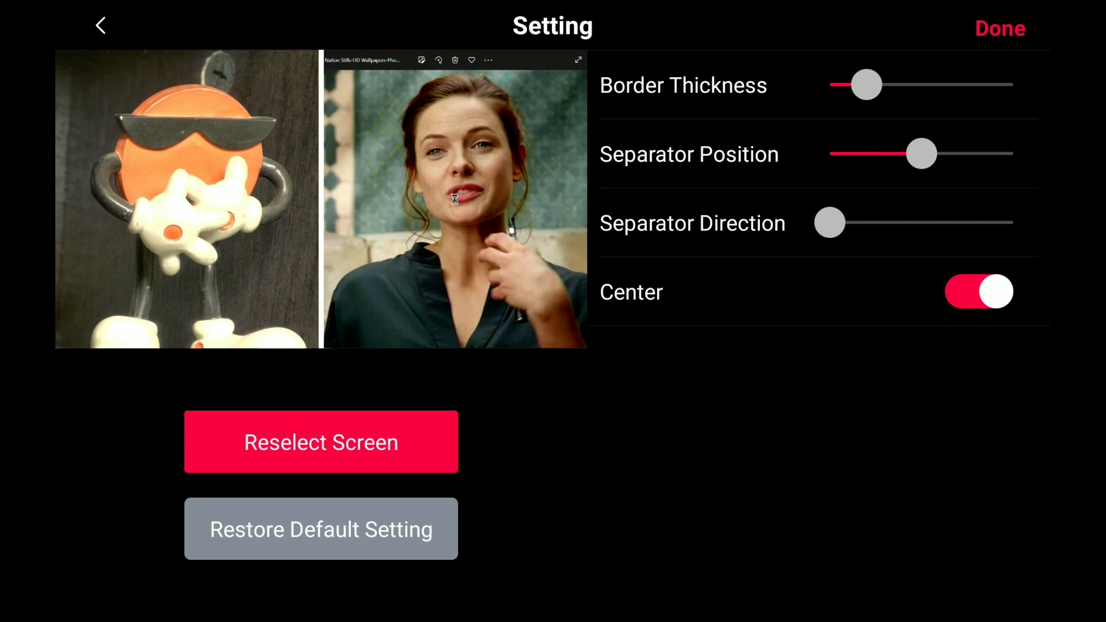
{"action": "left_click_drag", "start_coordinate": [830, 223], "coordinate": [948, 222]}
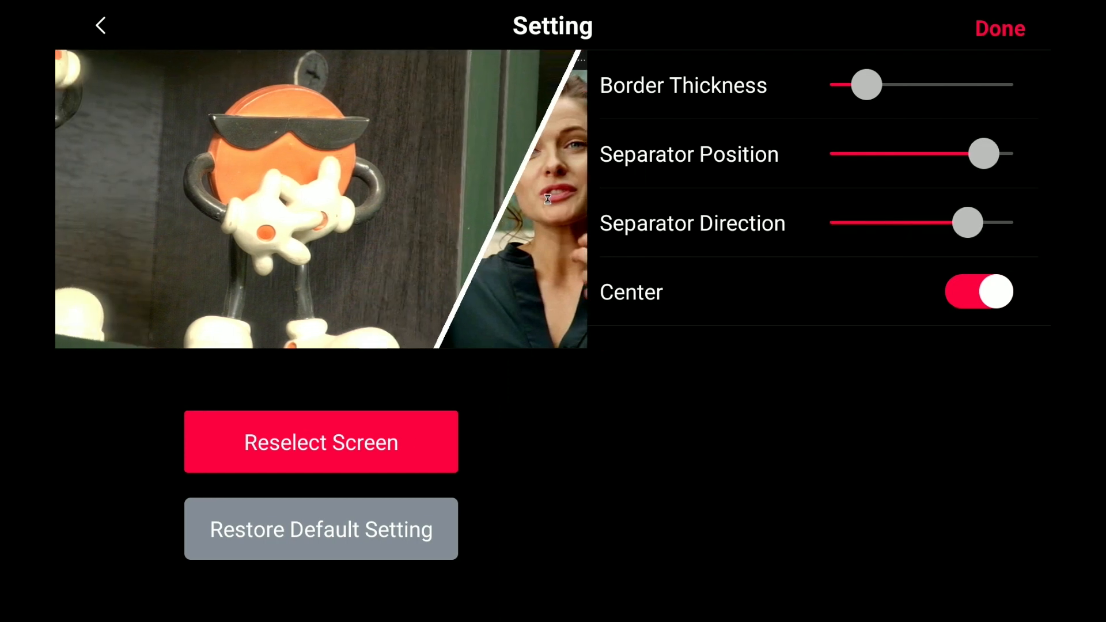
{"action": "left_click_drag", "start_coordinate": [983, 153], "coordinate": [907, 153]}
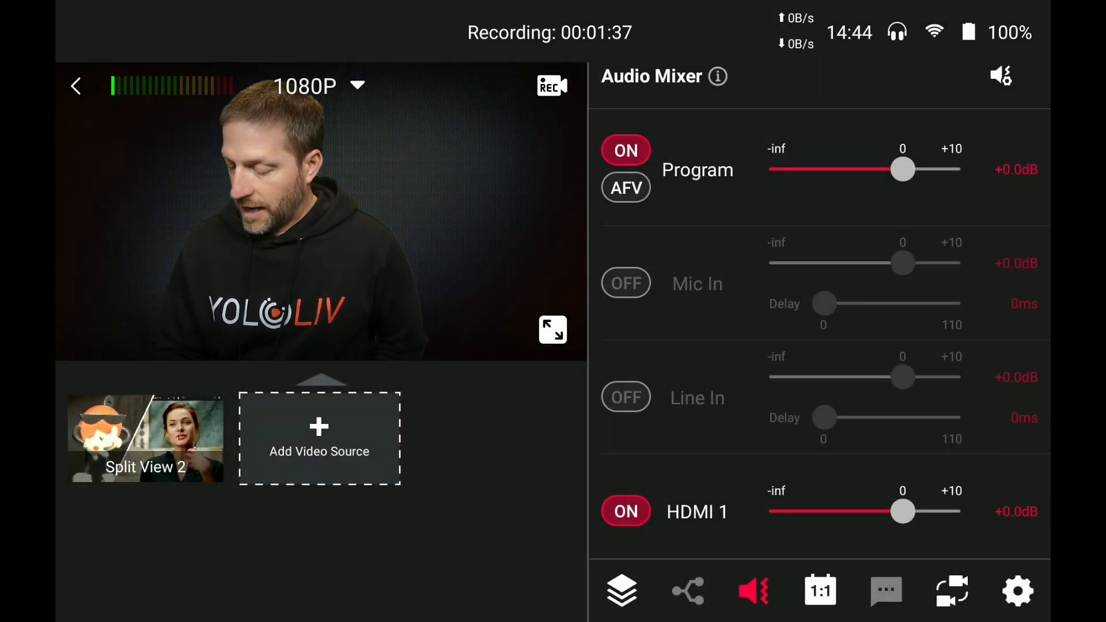
Add the snowy-window mp4 from the SD card as a Local Video1 source.
{"action": "left_click", "coordinate": [319, 438]}
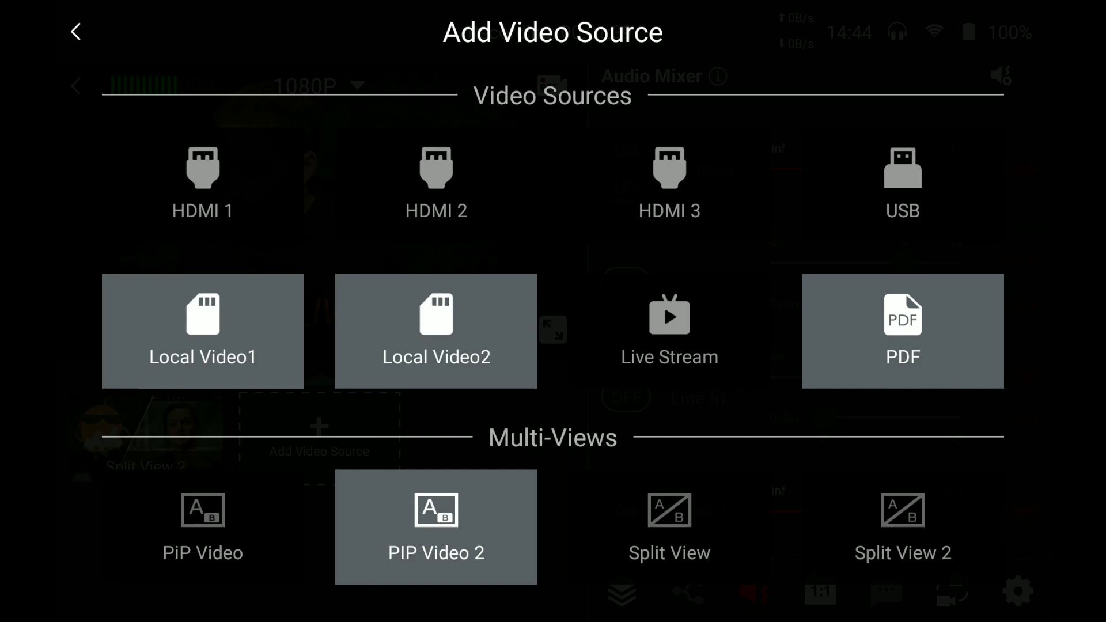
{"action": "left_click", "coordinate": [203, 330]}
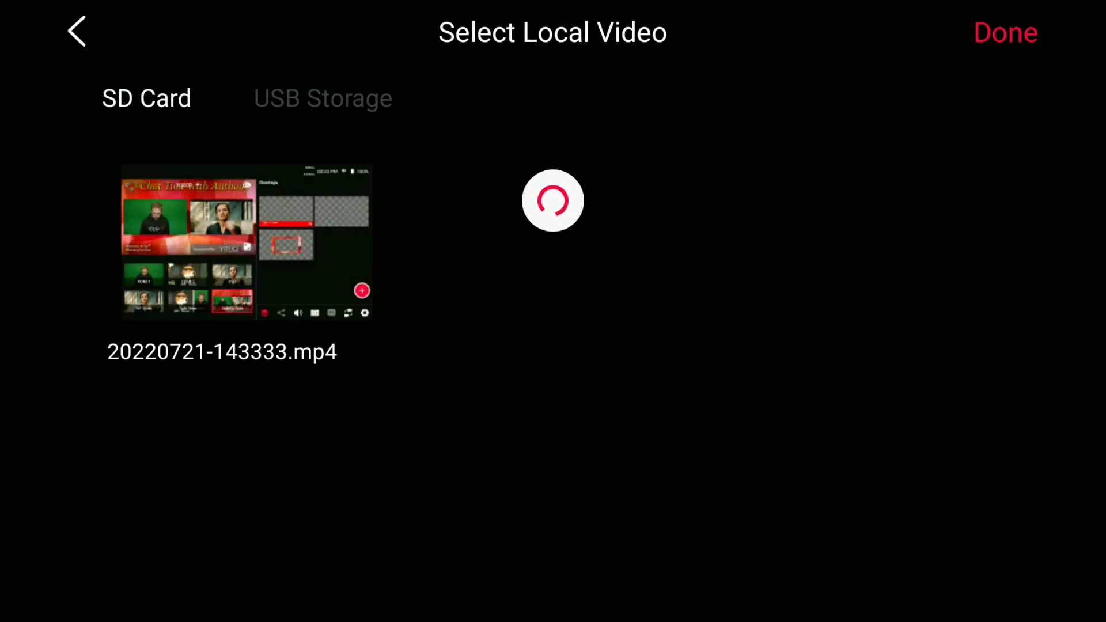
{"action": "left_click", "coordinate": [1005, 32]}
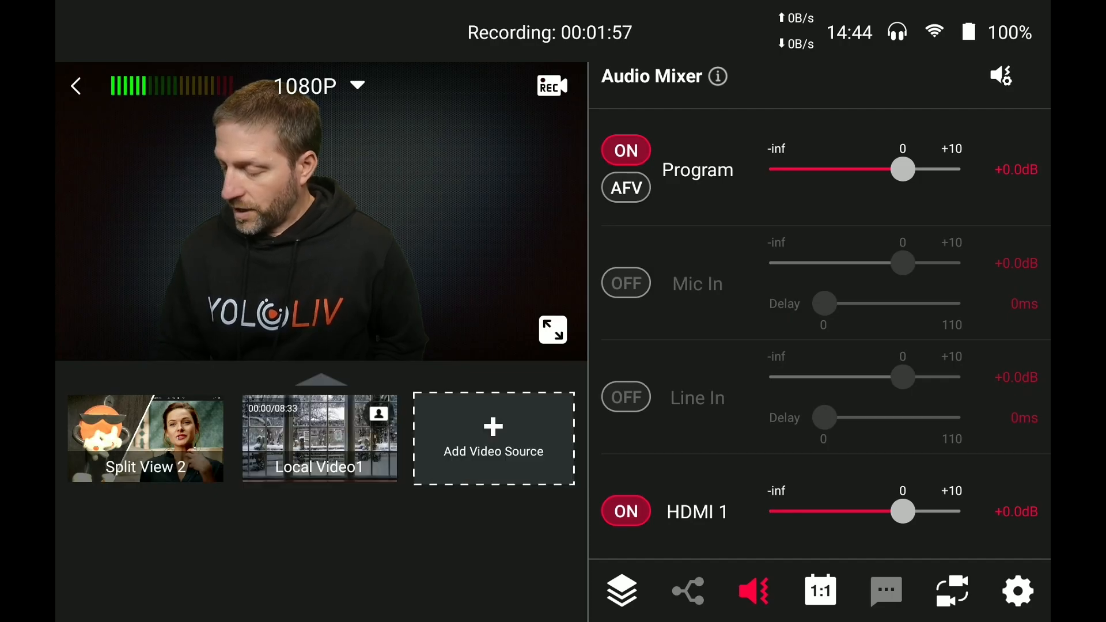
{"action": "left_click", "coordinate": [493, 437]}
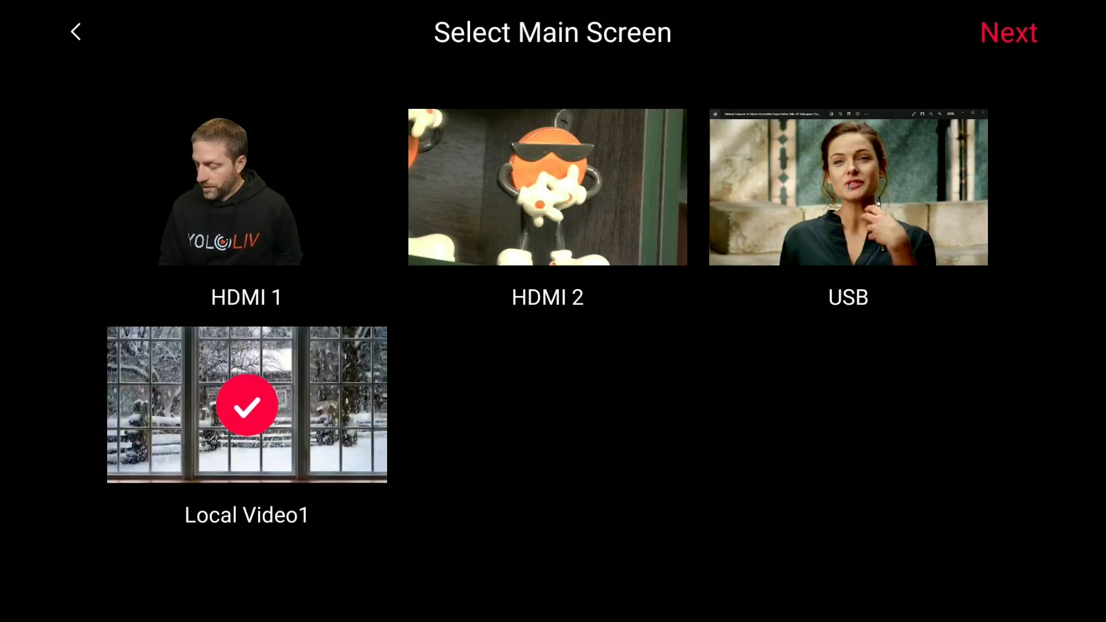
Build PIP Video 2 with Local Video1 as main screen and HDMI 1 inset at maximum scale.
{"action": "left_click", "coordinate": [1008, 32]}
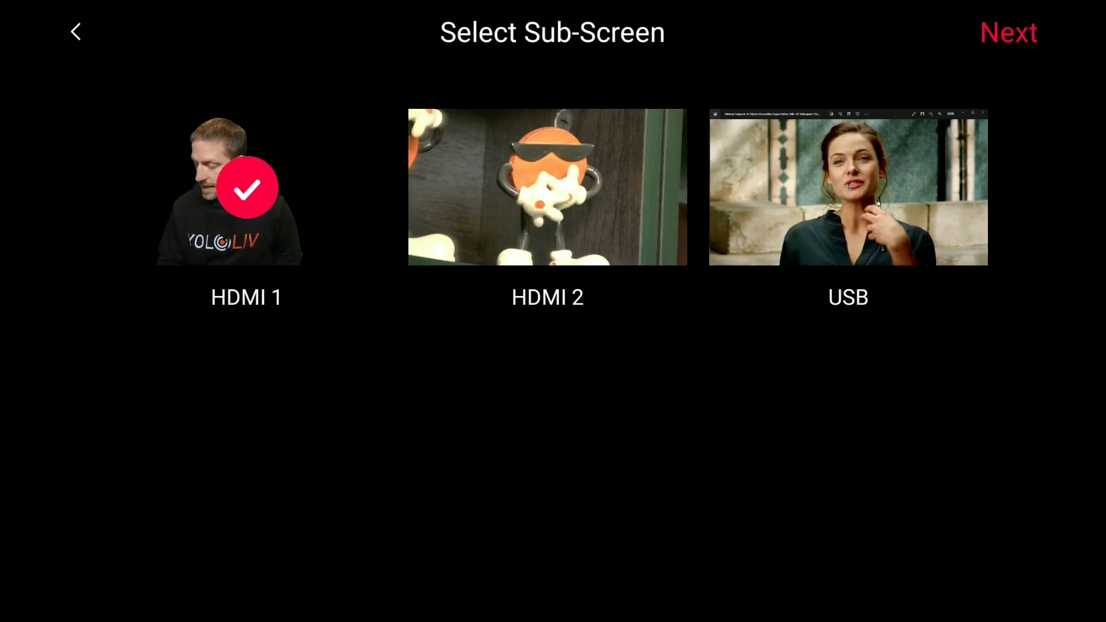
{"action": "left_click", "coordinate": [1008, 32]}
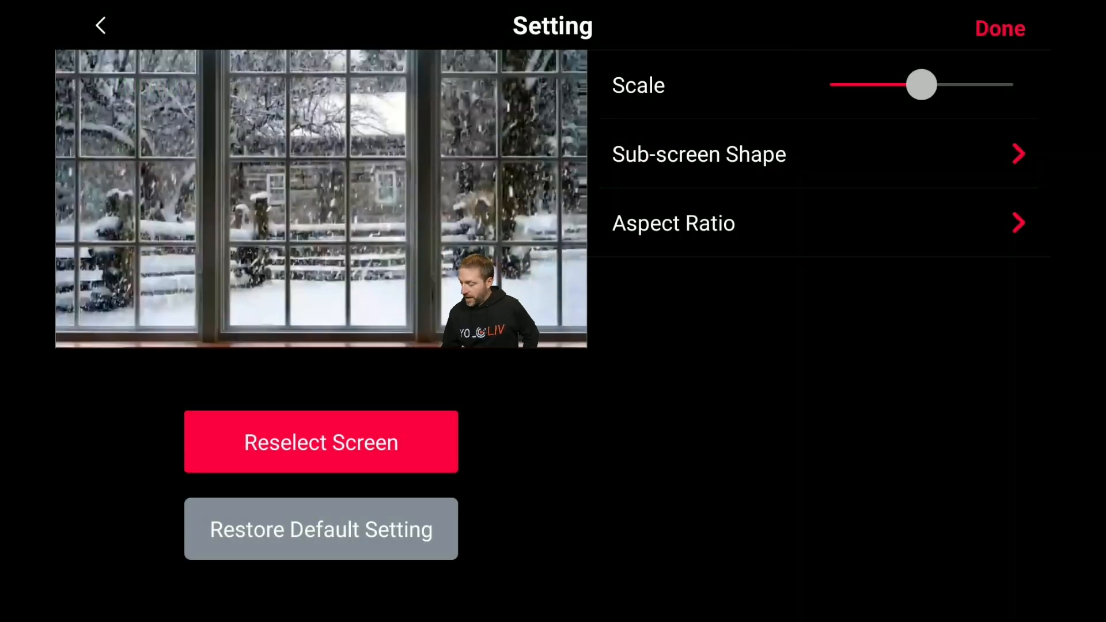
{"action": "left_click_drag", "start_coordinate": [923, 84], "coordinate": [1014, 84]}
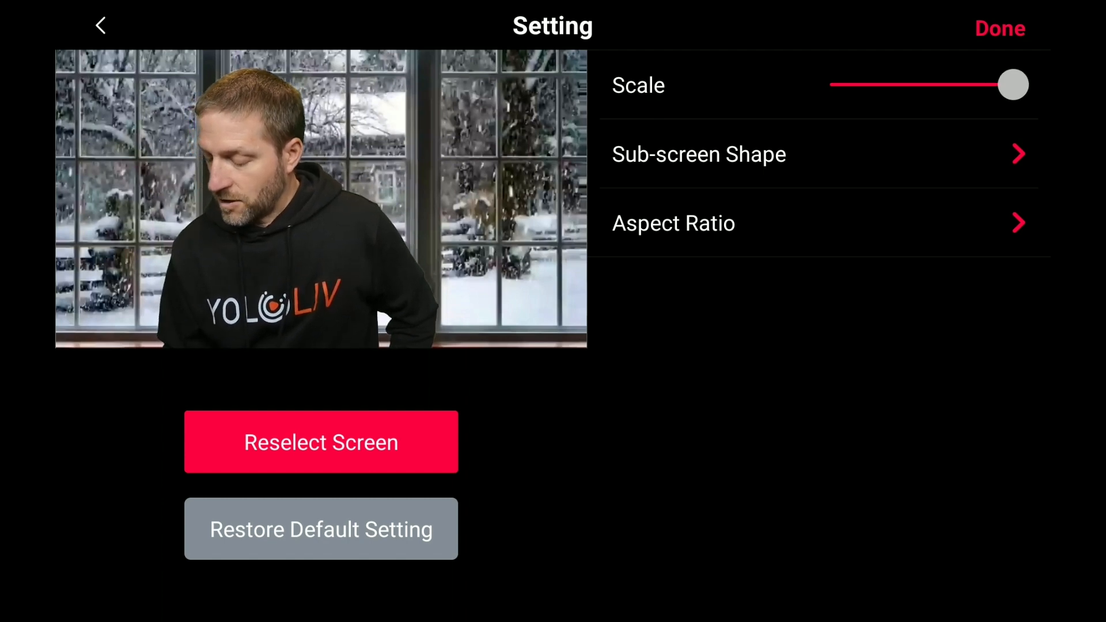
{"action": "left_click", "coordinate": [999, 28]}
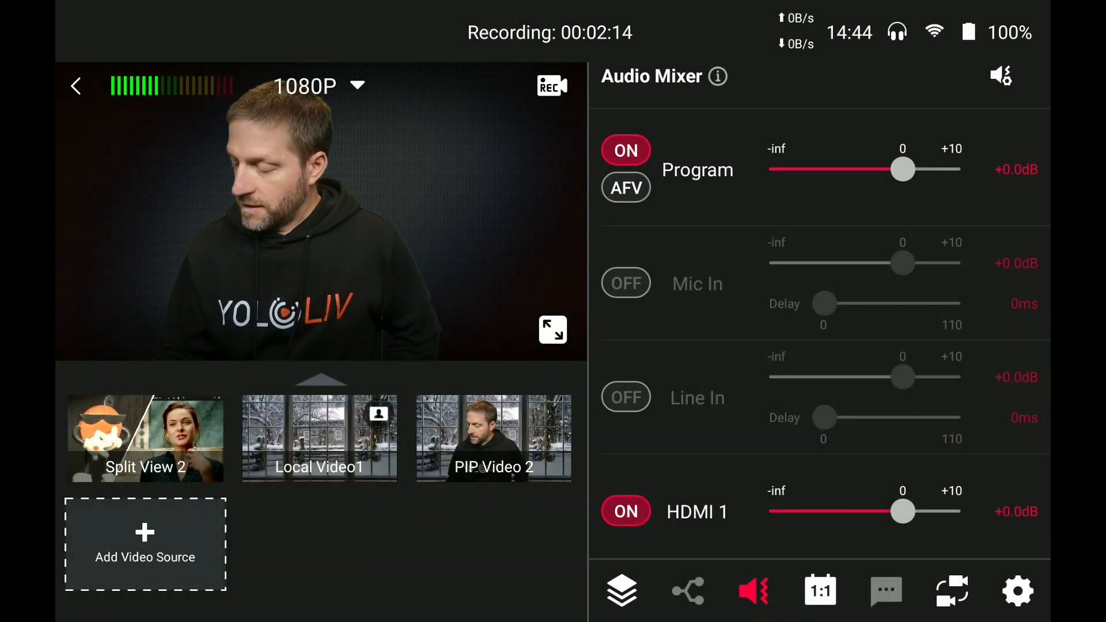
Take the PIP Video 2 tile live on the program output.
{"action": "left_click", "coordinate": [493, 438]}
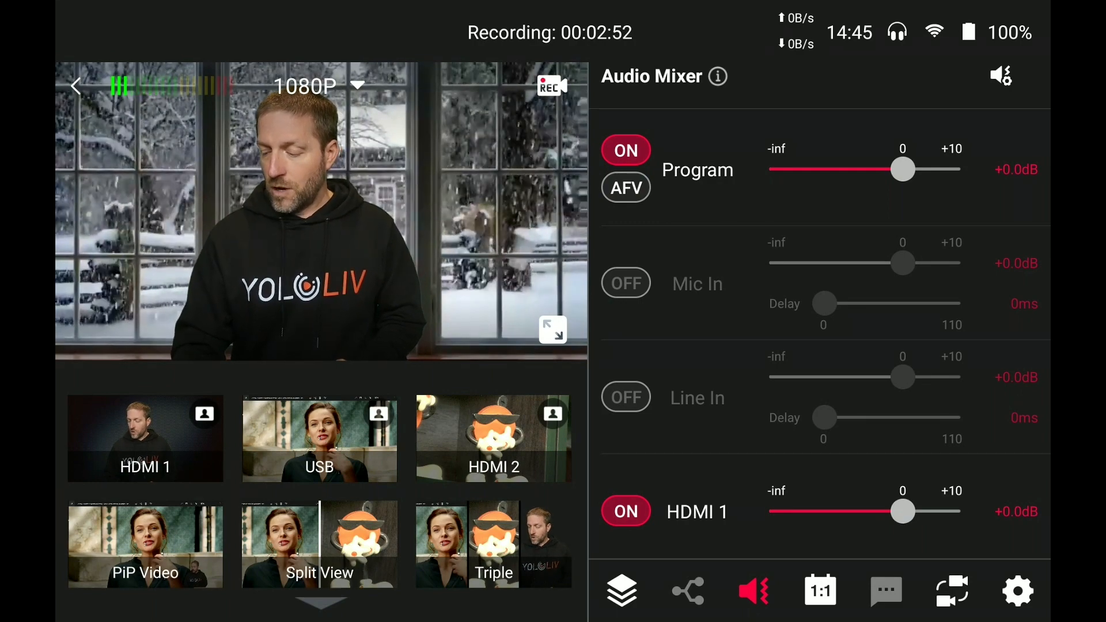
Cycle USB, PiP Video, Triple, Split View 2, Local Video1 and PIP Video 2 live, then start a new layout.
{"action": "left_click", "coordinate": [319, 439]}
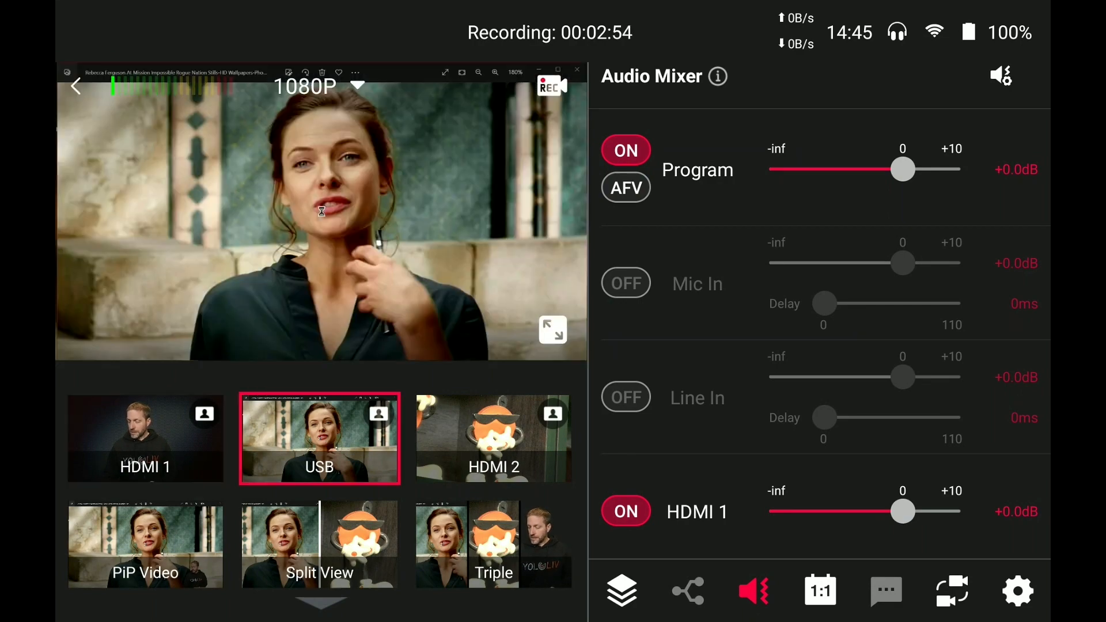
{"action": "left_click", "coordinate": [495, 438]}
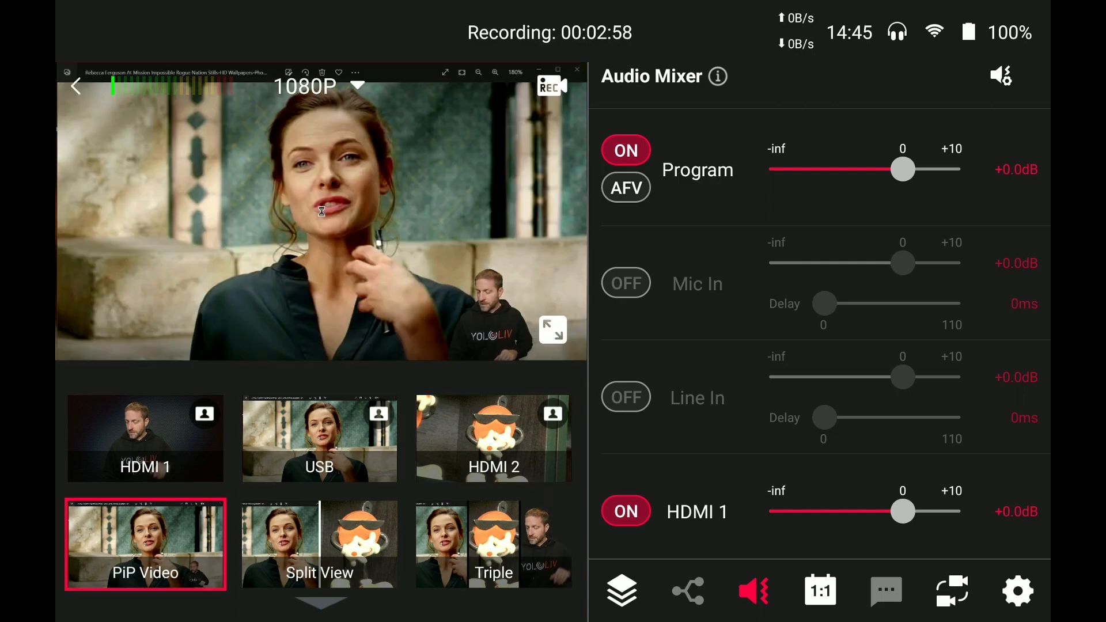
{"action": "left_click", "coordinate": [319, 542]}
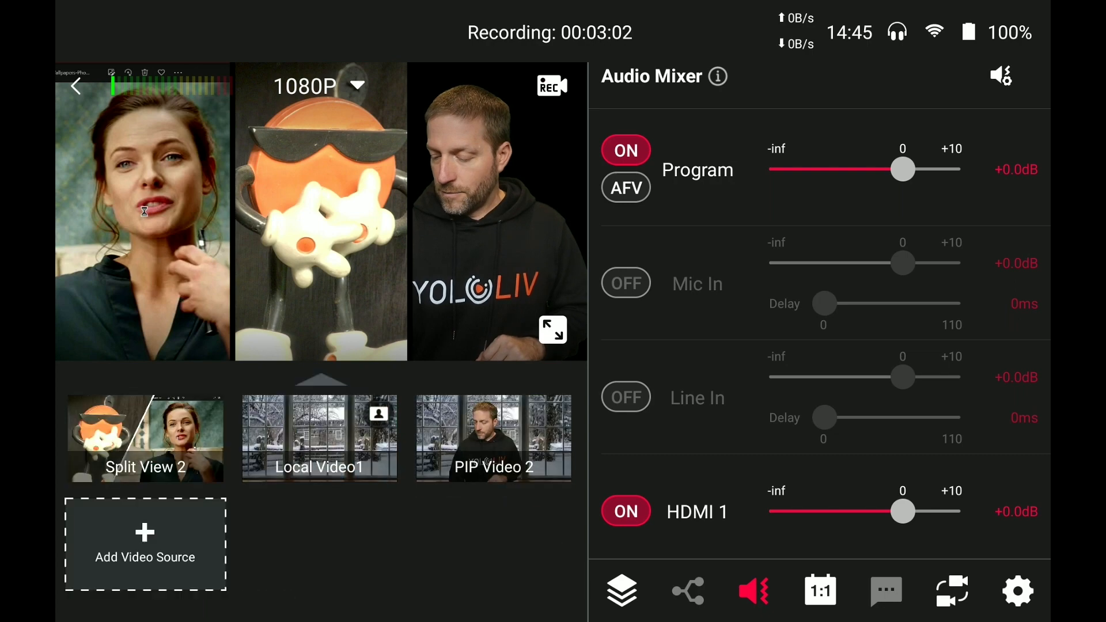
{"action": "left_click", "coordinate": [145, 437]}
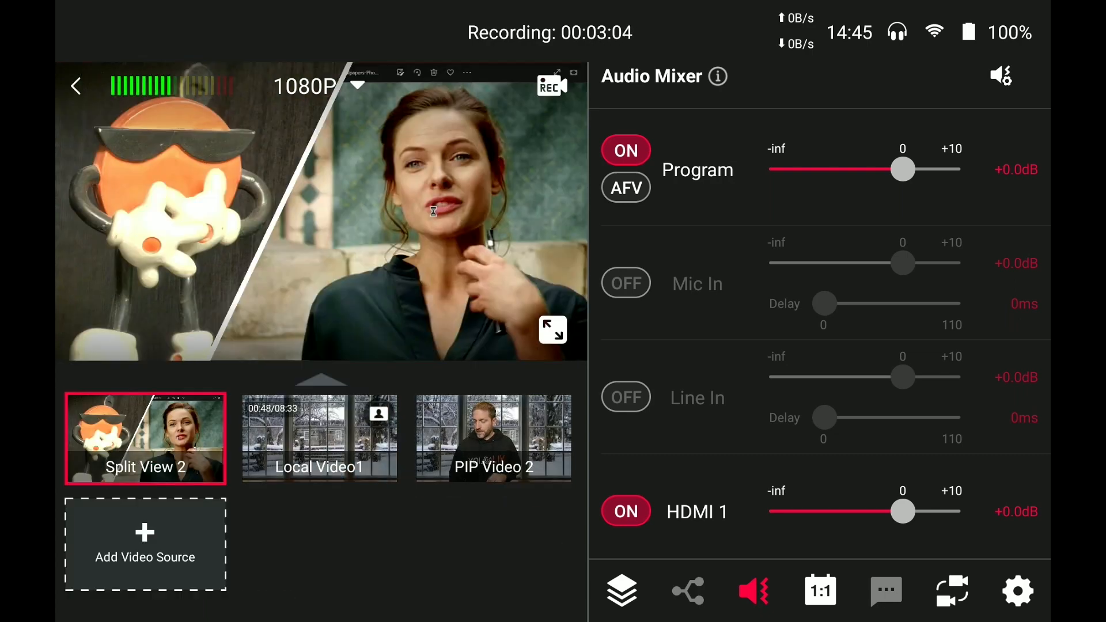
{"action": "left_click", "coordinate": [319, 438]}
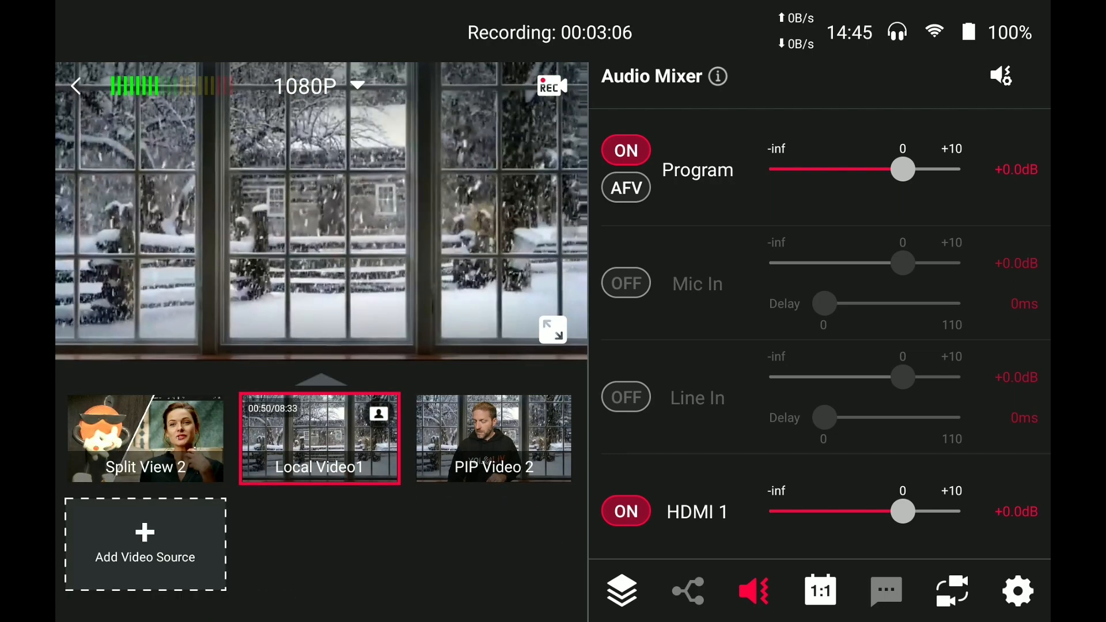
{"action": "left_click", "coordinate": [492, 438]}
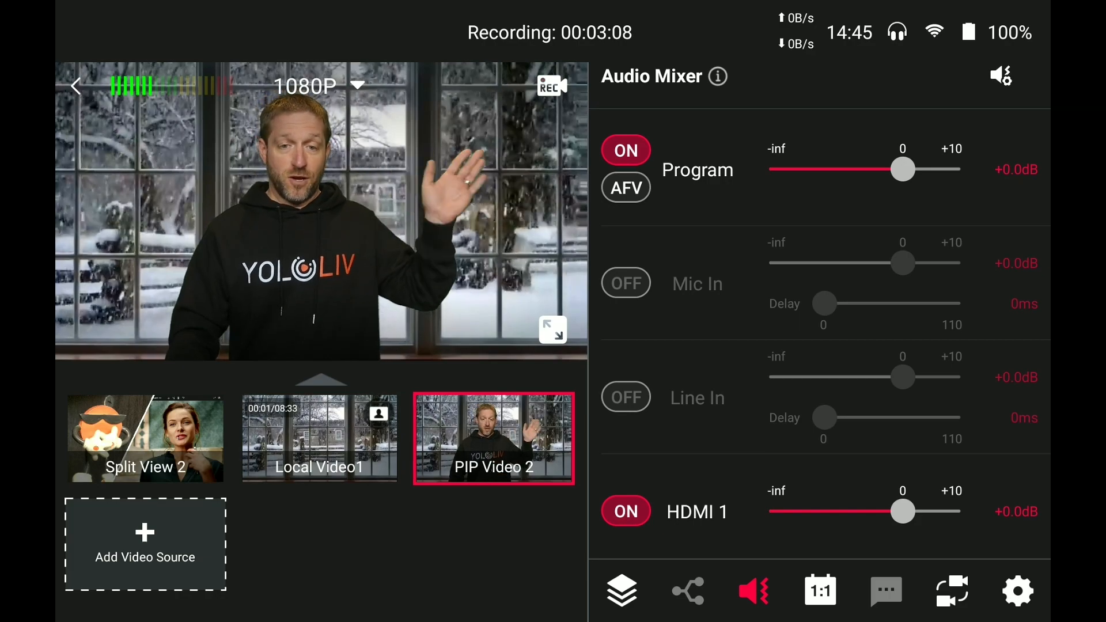
{"action": "left_click", "coordinate": [145, 543]}
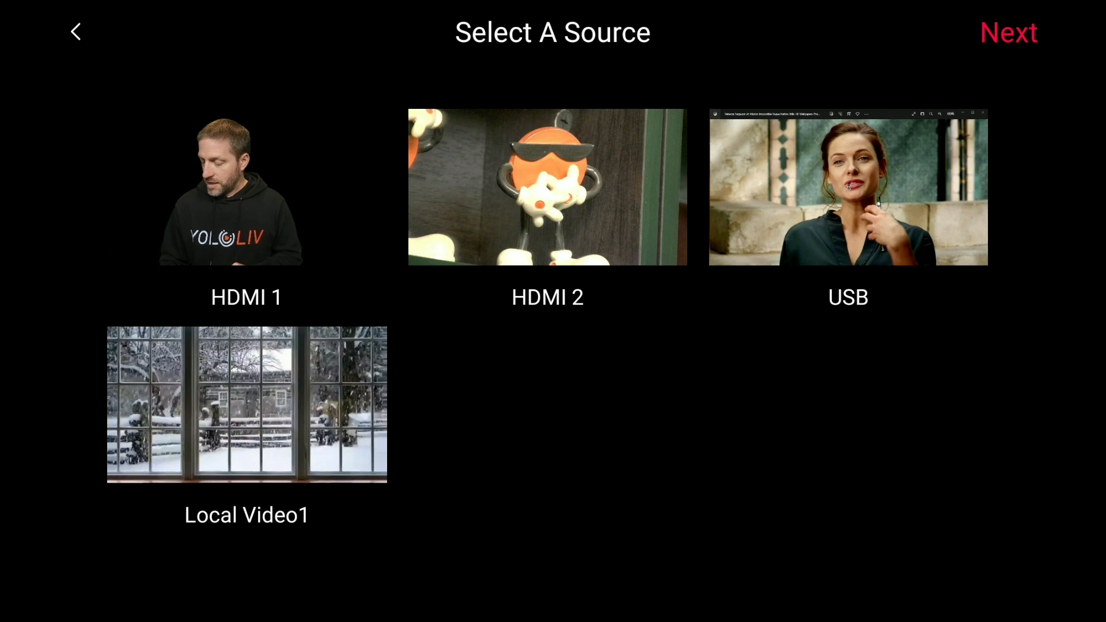
Confirm the layout's source and choose the SD card image named Background as its background.
{"action": "left_click", "coordinate": [247, 404]}
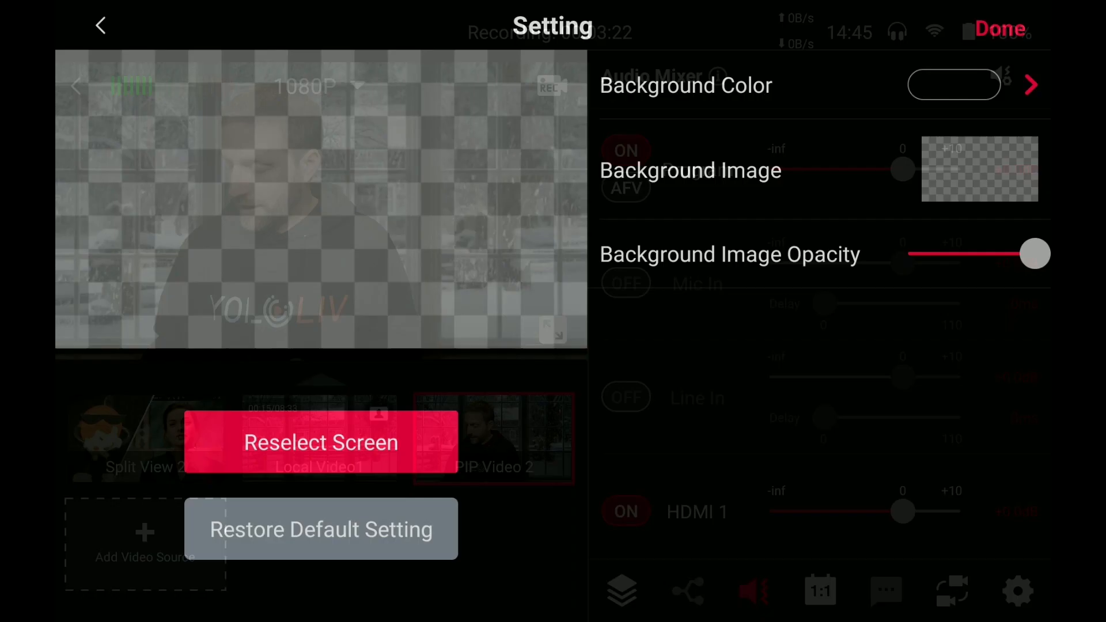
{"action": "left_click", "coordinate": [979, 168]}
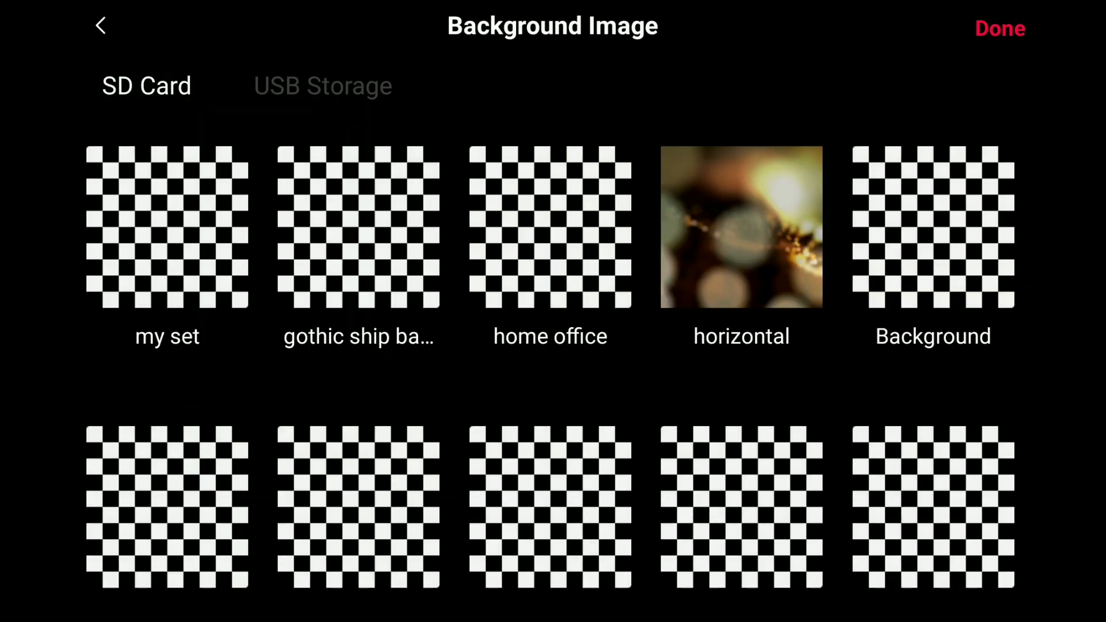
{"action": "left_click", "coordinate": [932, 227]}
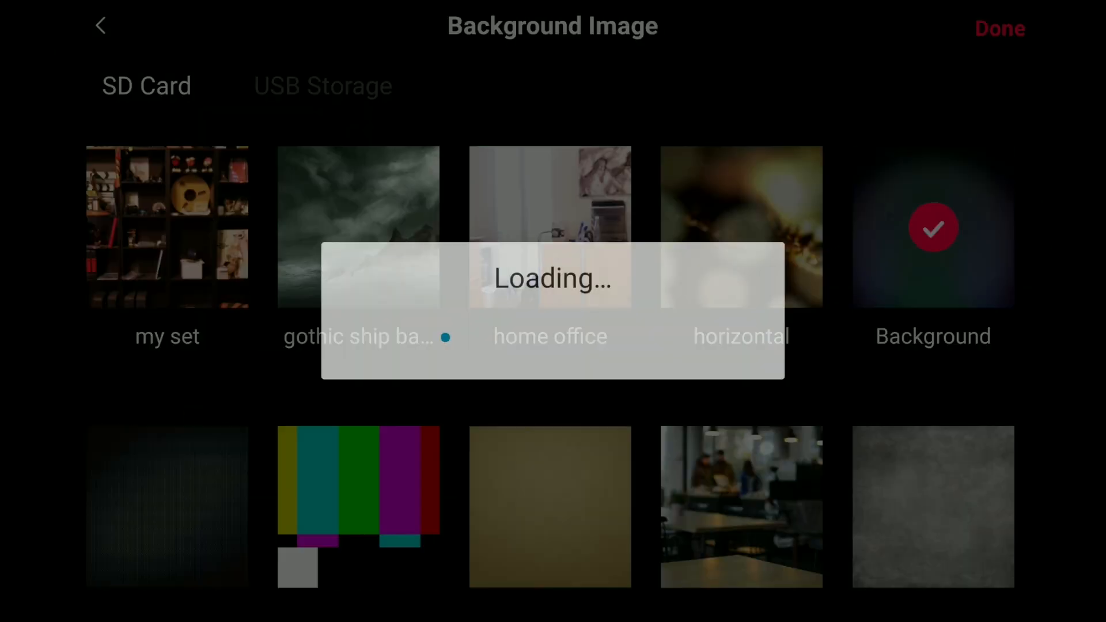